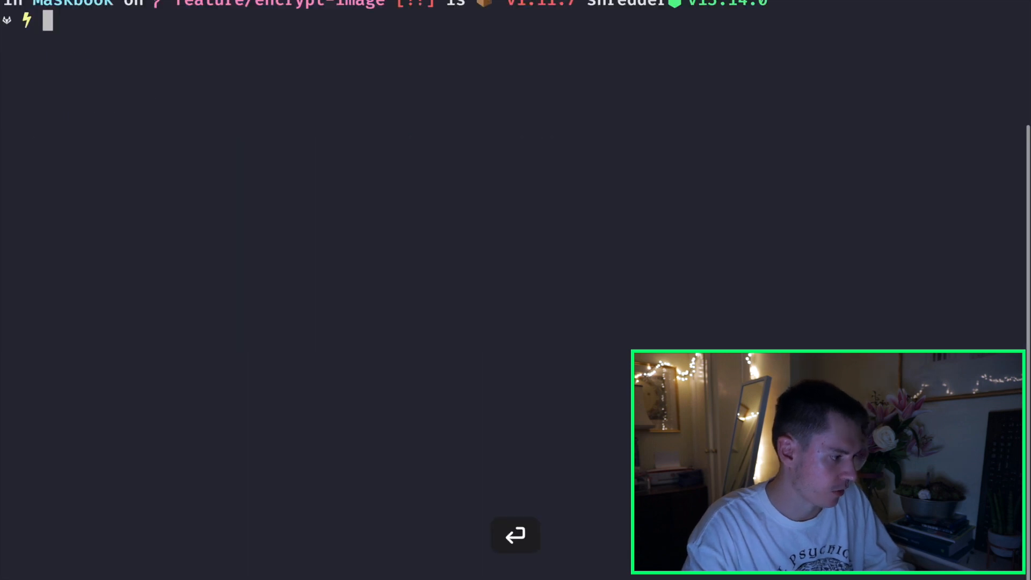
# - Run 'yarn start:firefox' to launch the Maskbook Firefox development build
pyautogui.write('yarn start:')
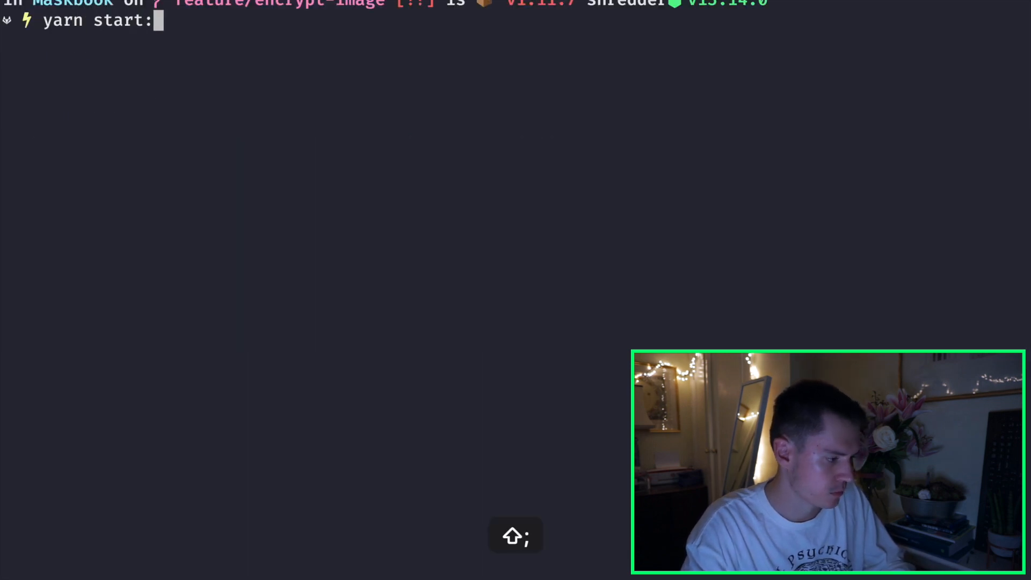
pyautogui.write('fire')
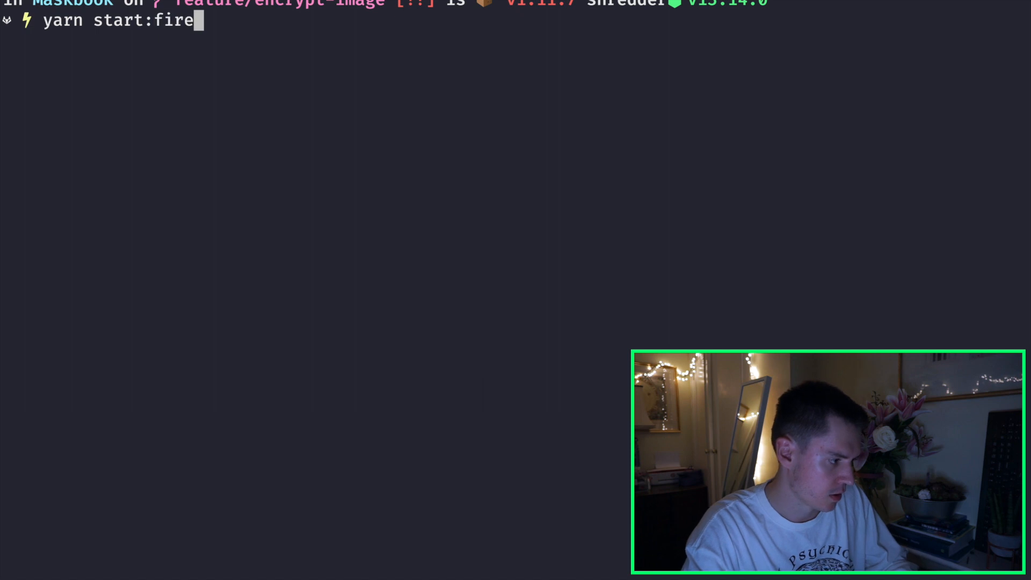
pyautogui.press('Return')
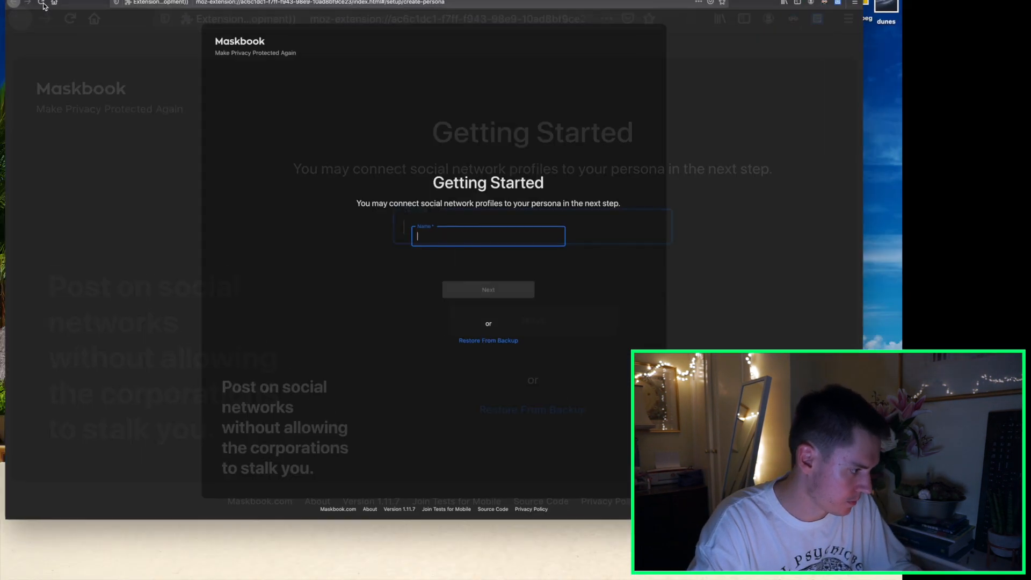
# - Name the new persona 'Naznaz' and start connecting it to facebook.com
pyautogui.press('cmd+=')
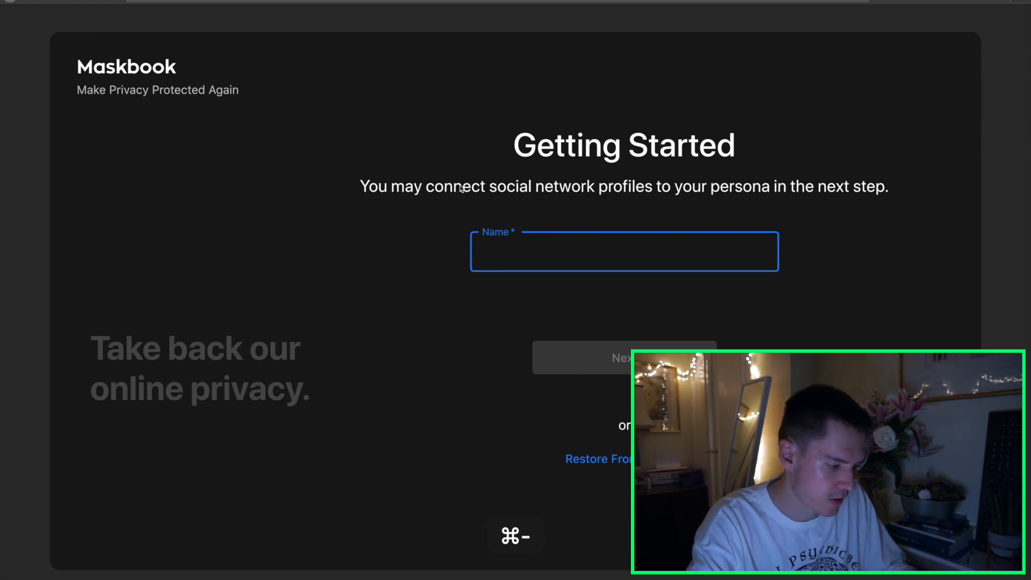
pyautogui.write('Naz')
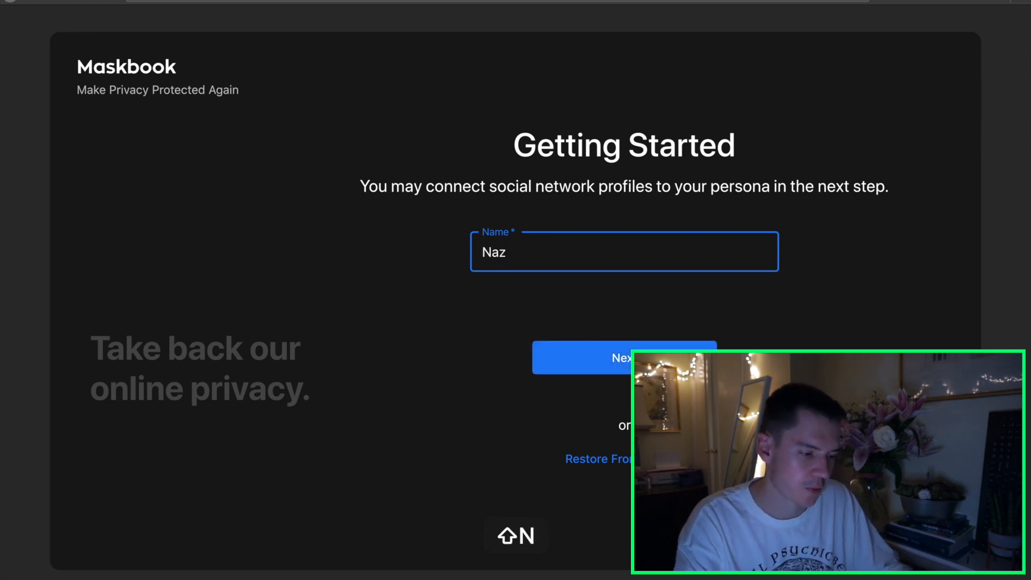
pyautogui.write('naz')
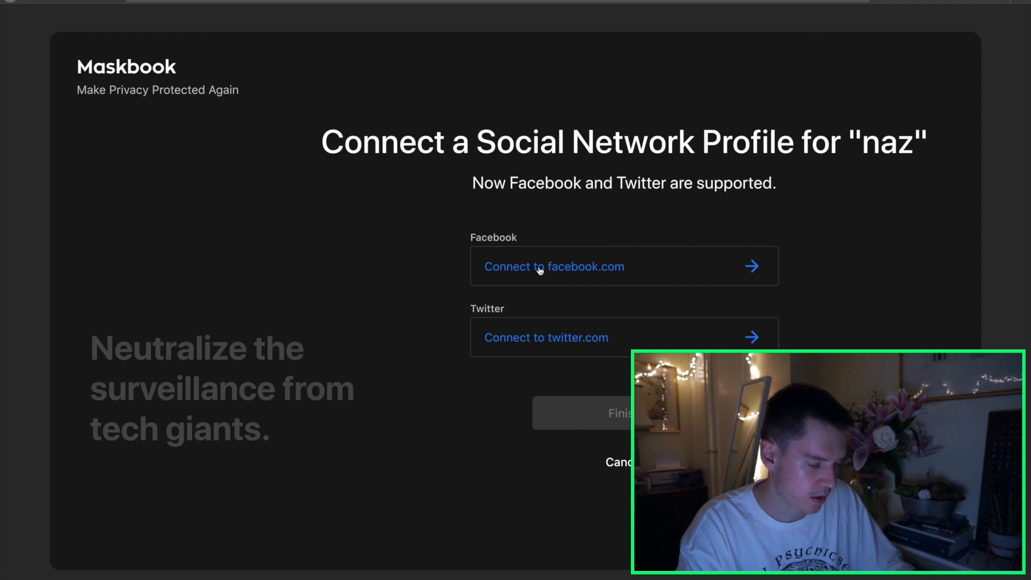
pyautogui.click(554, 266)
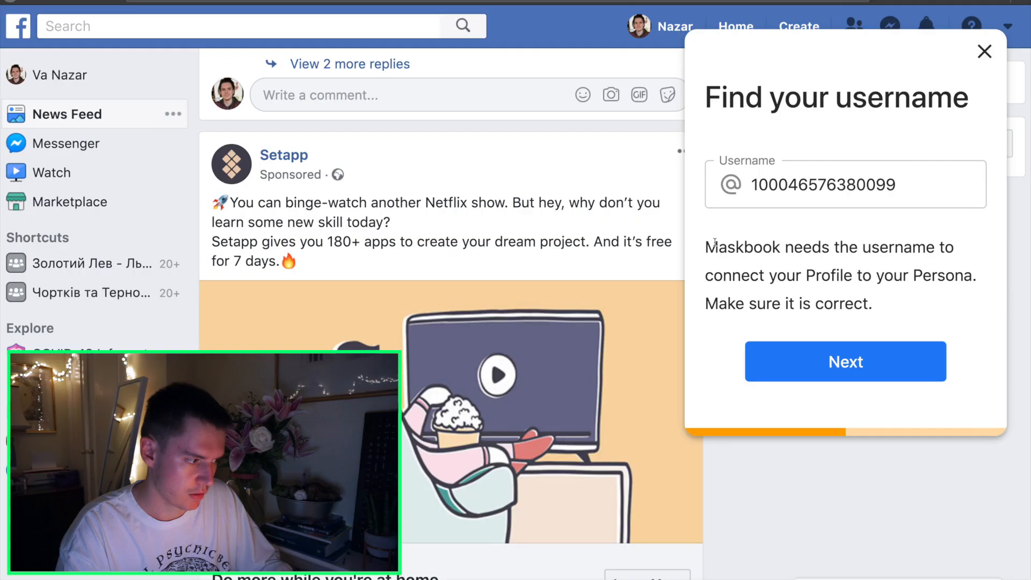
# - Confirm the detected username and let Maskbook add the key text to the bio automatically
pyautogui.click(845, 184)
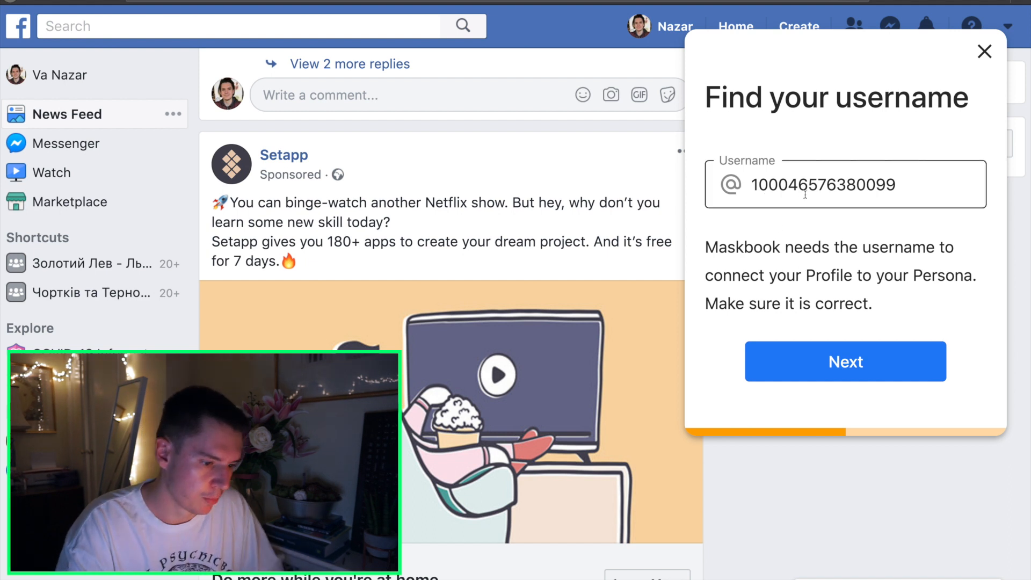
pyautogui.moveTo(810, 356)
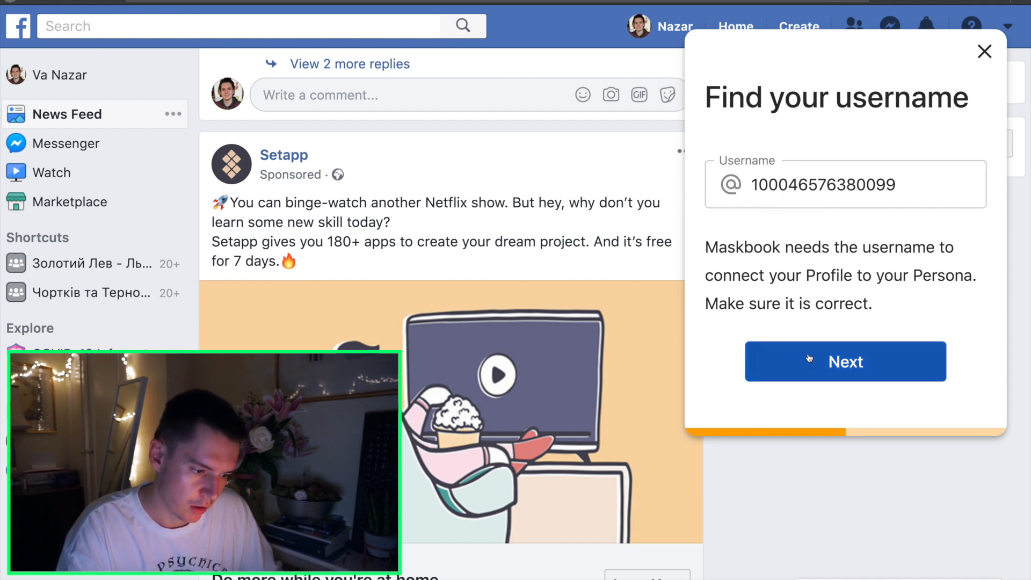
pyautogui.click(846, 361)
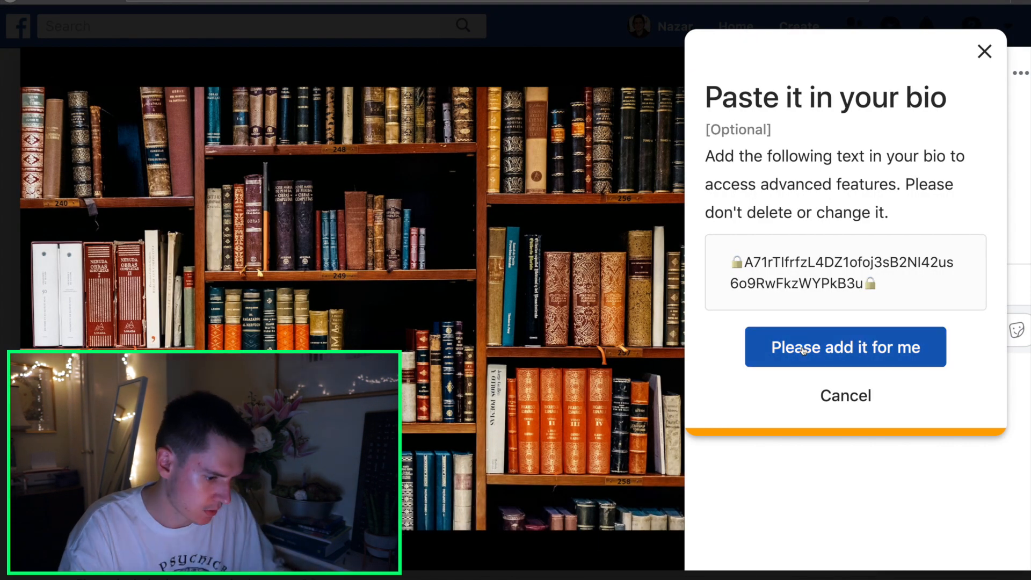
pyautogui.click(845, 347)
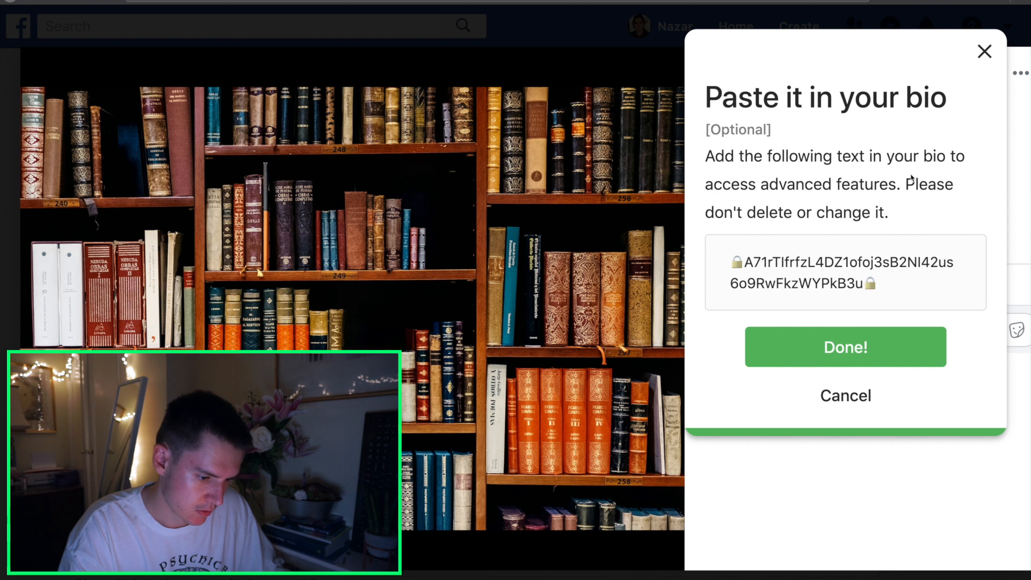
pyautogui.click(846, 346)
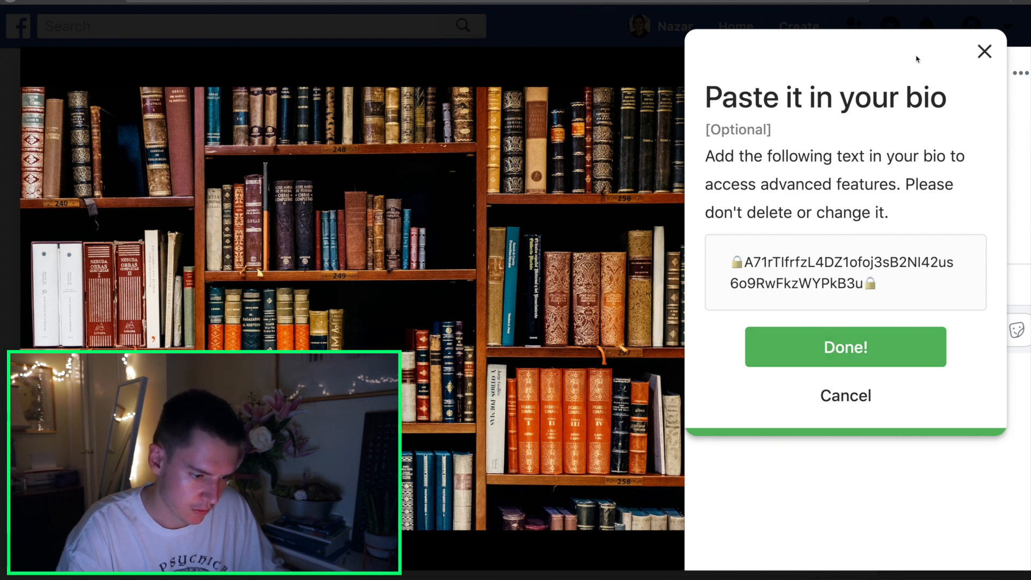
pyautogui.click(844, 347)
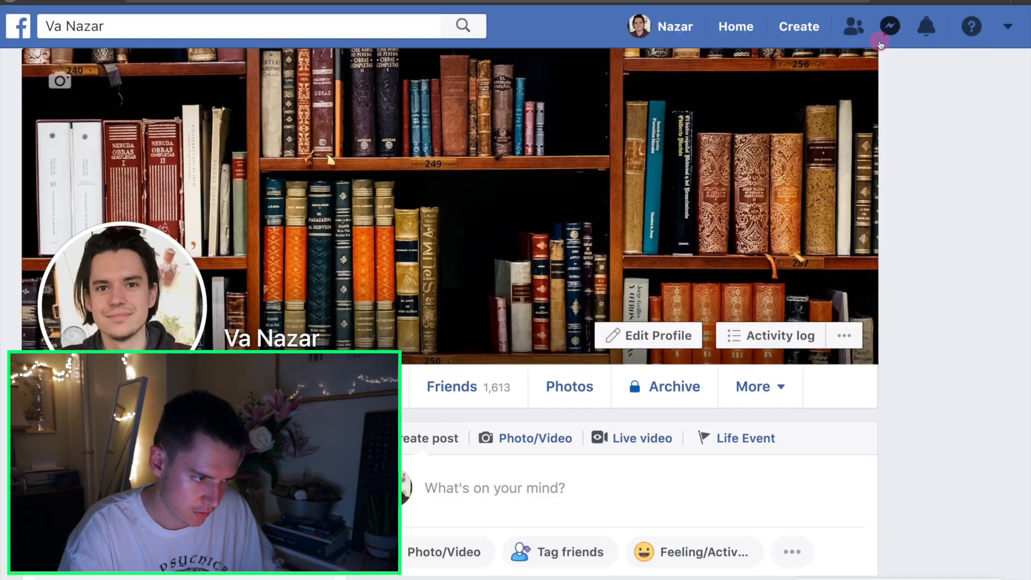
pyautogui.scroll(-3)
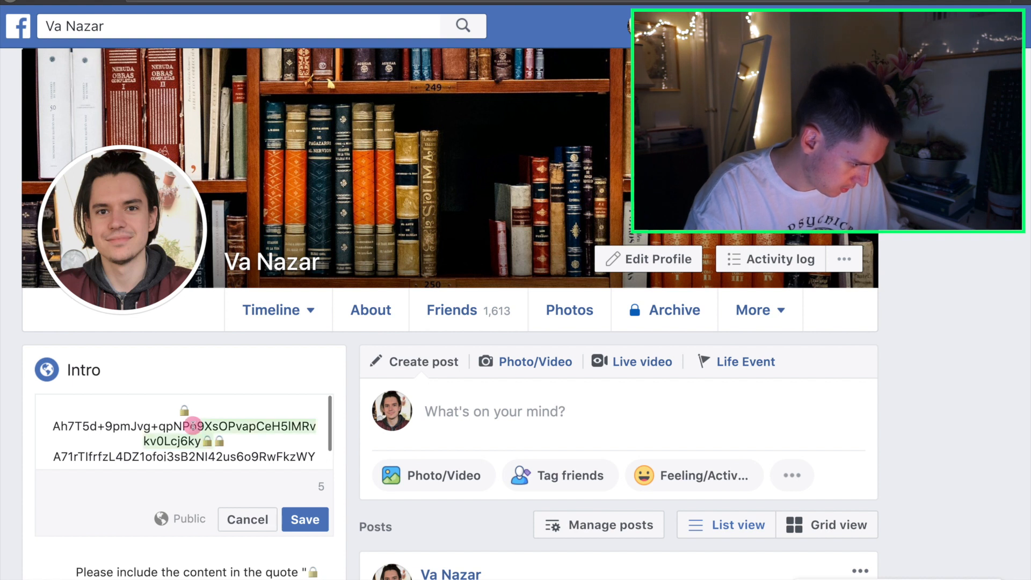
pyautogui.write('PkB3u🔒')
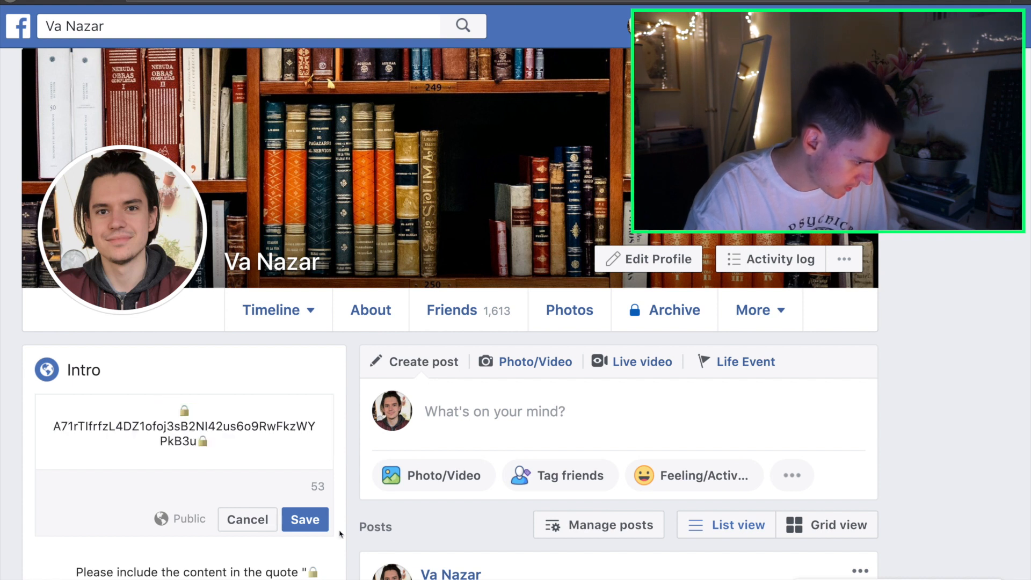
pyautogui.click(304, 520)
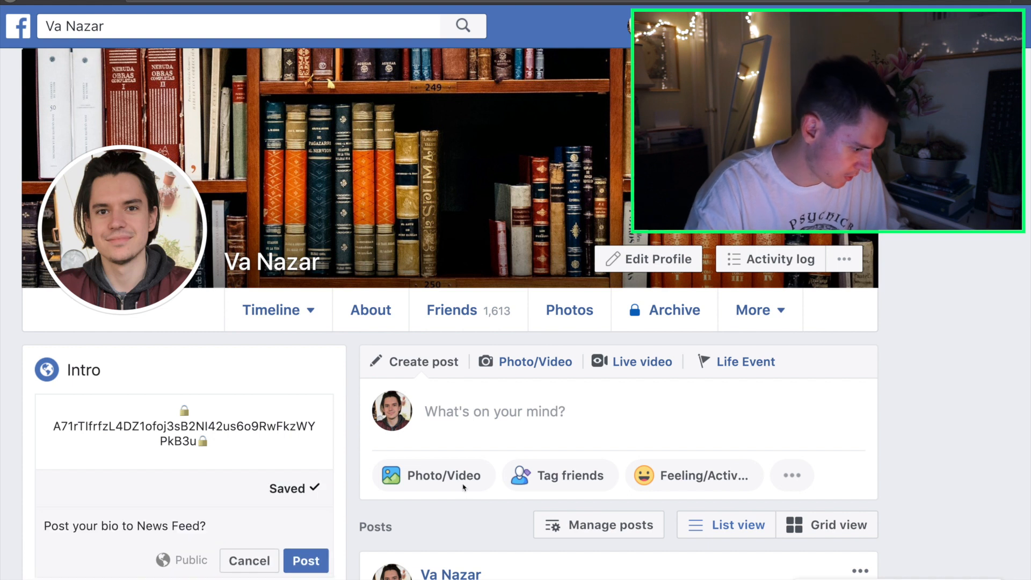
pyautogui.scroll(-3)
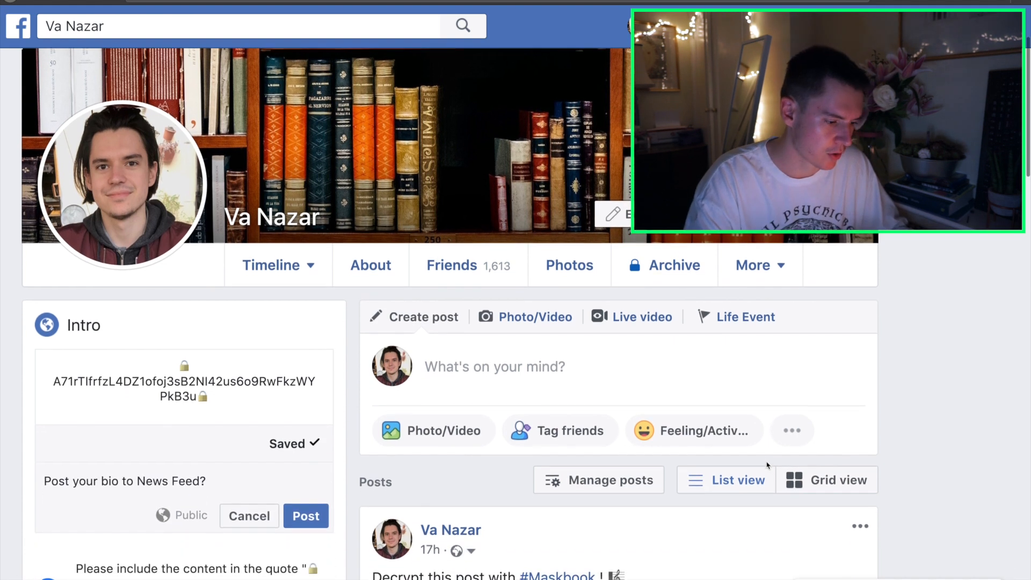
pyautogui.scroll(-3)
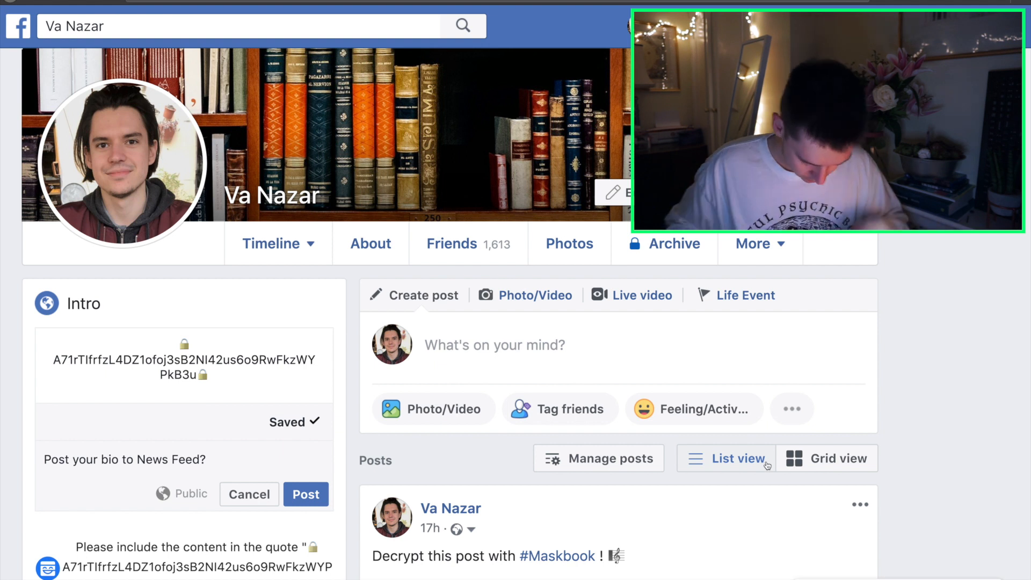
pyautogui.scroll(-3)
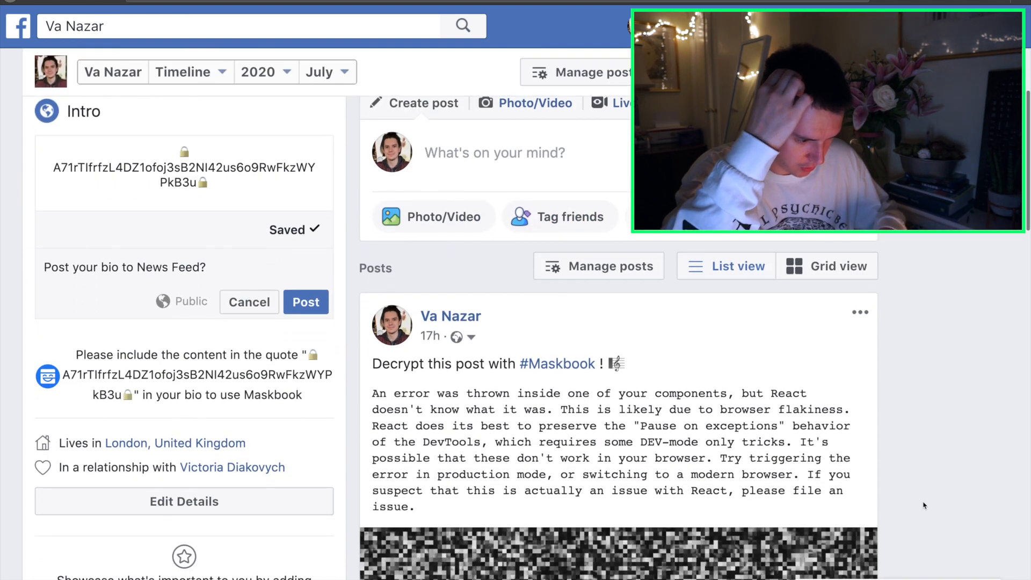
pyautogui.scroll(3)
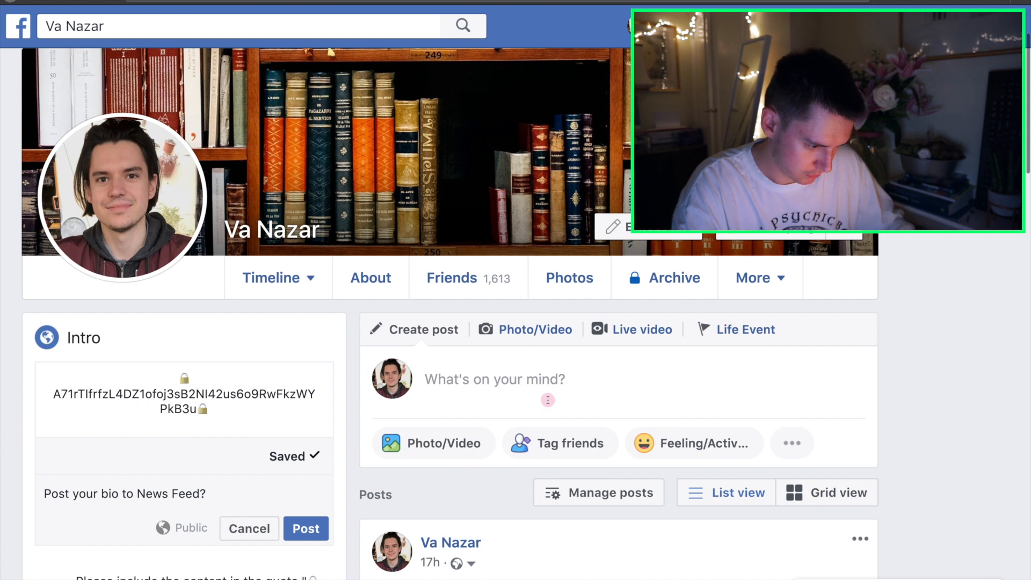
# - Compose an encrypted Maskbook post shared with everyone and insert it into Facebook's post box
pyautogui.click(494, 379)
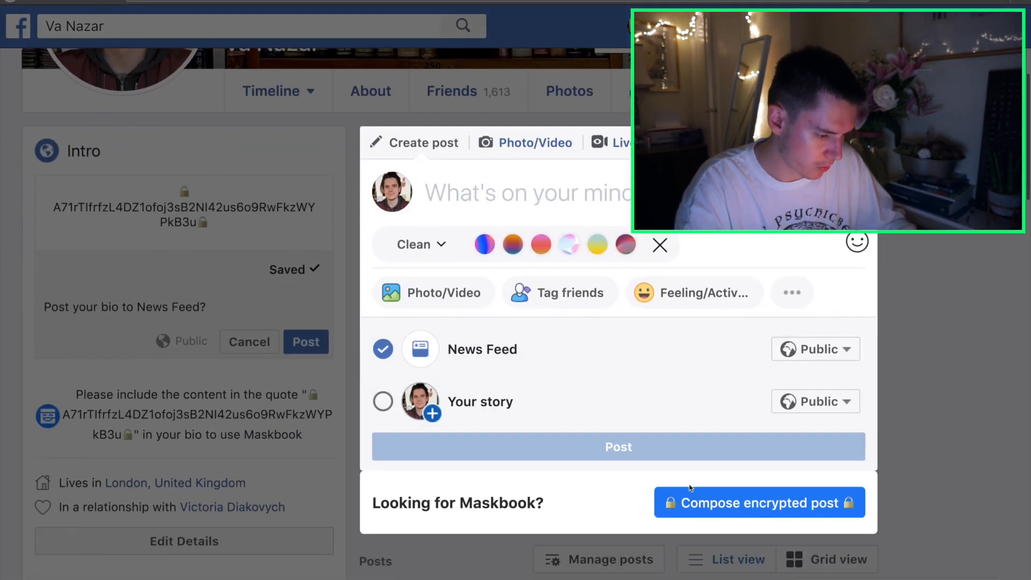
pyautogui.moveTo(545, 464)
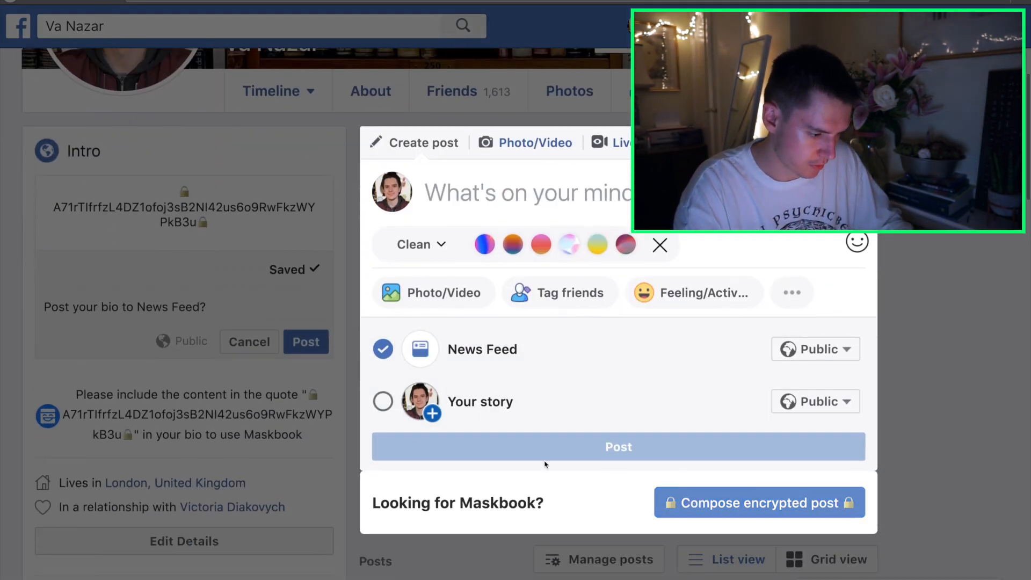
pyautogui.click(760, 503)
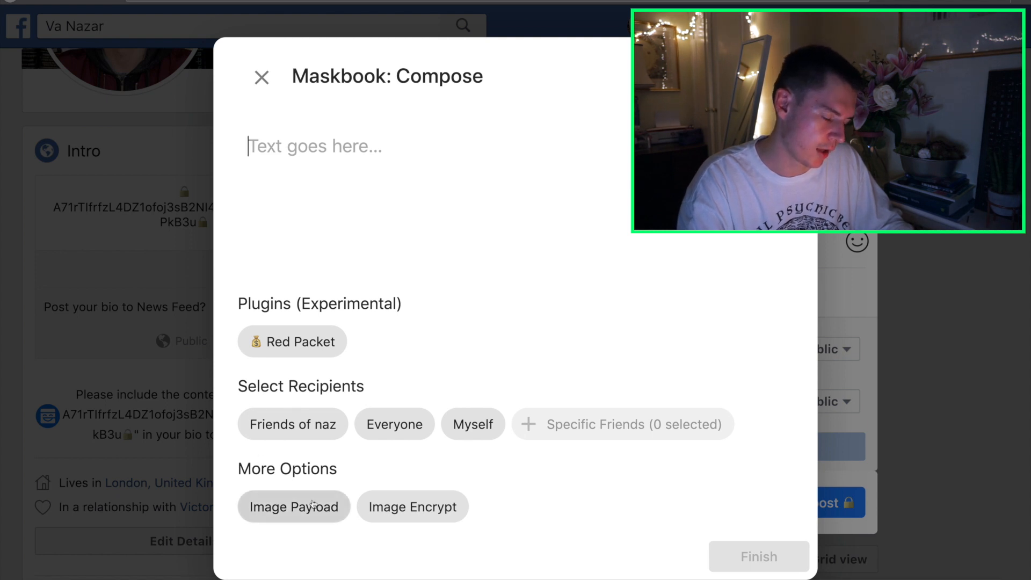
pyautogui.moveTo(306, 223)
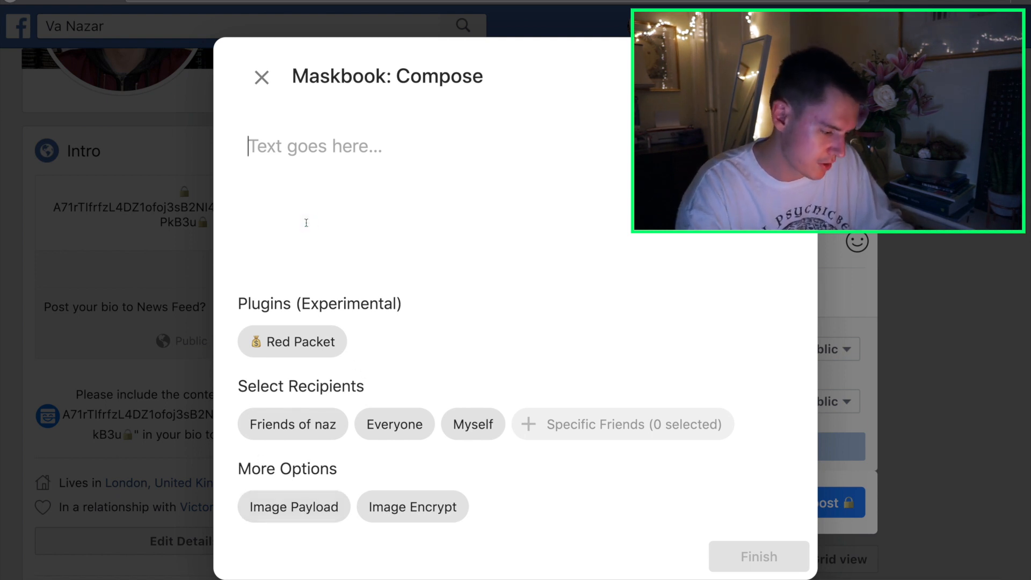
pyautogui.write('I love Andy')
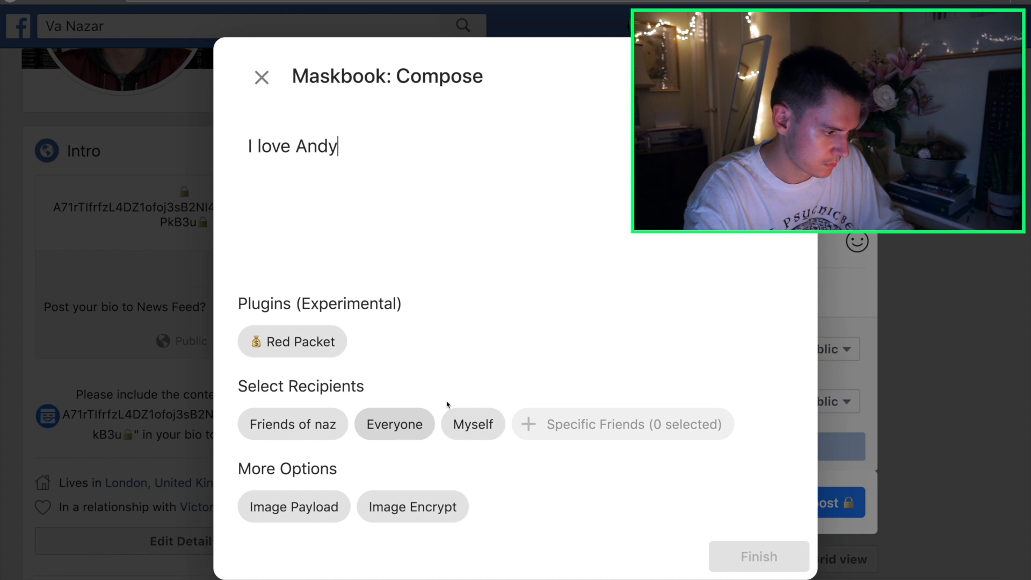
pyautogui.click(394, 423)
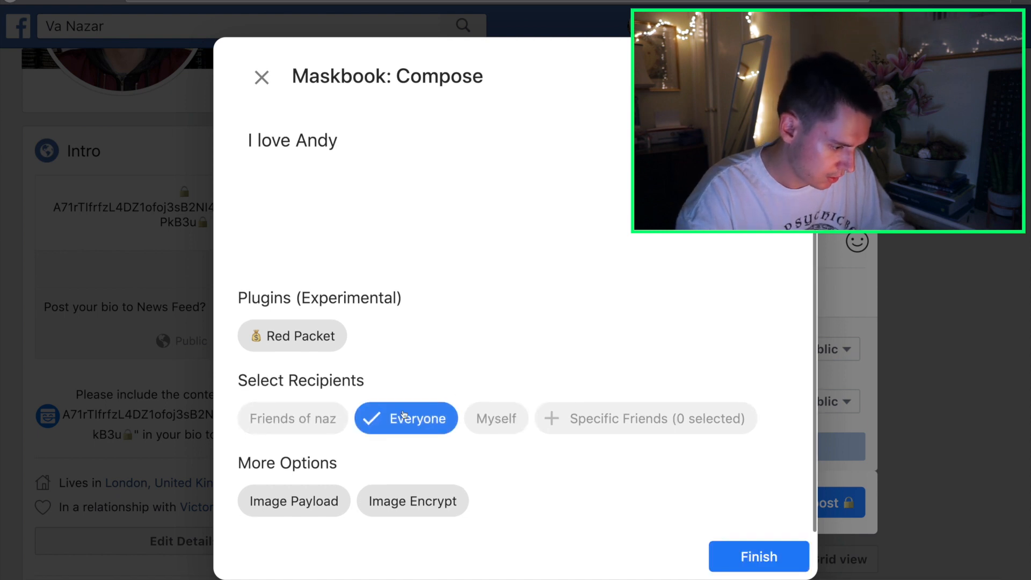
pyautogui.click(758, 556)
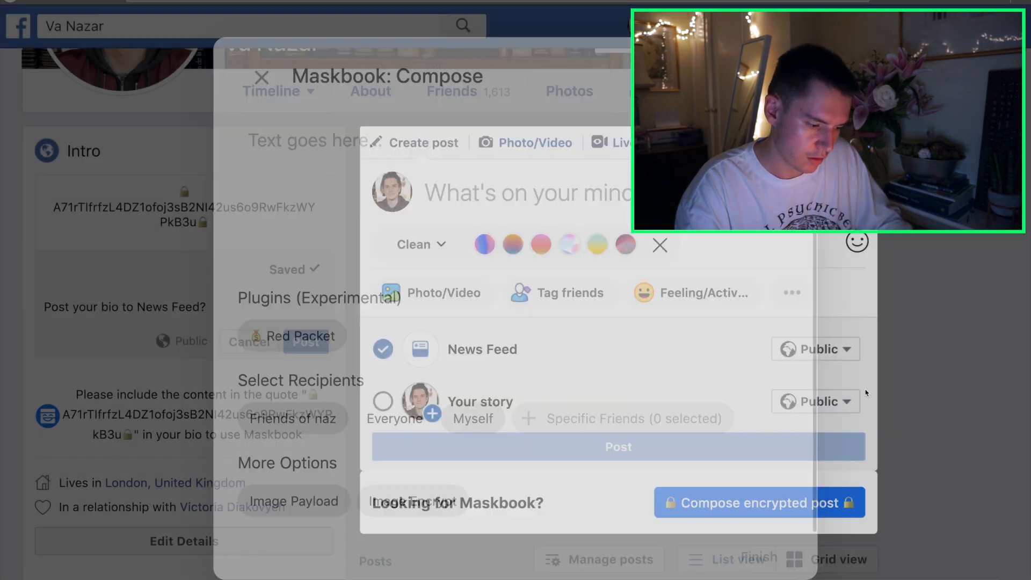
# - Publish the encrypted text from the Create post box to the timeline
pyautogui.click(760, 502)
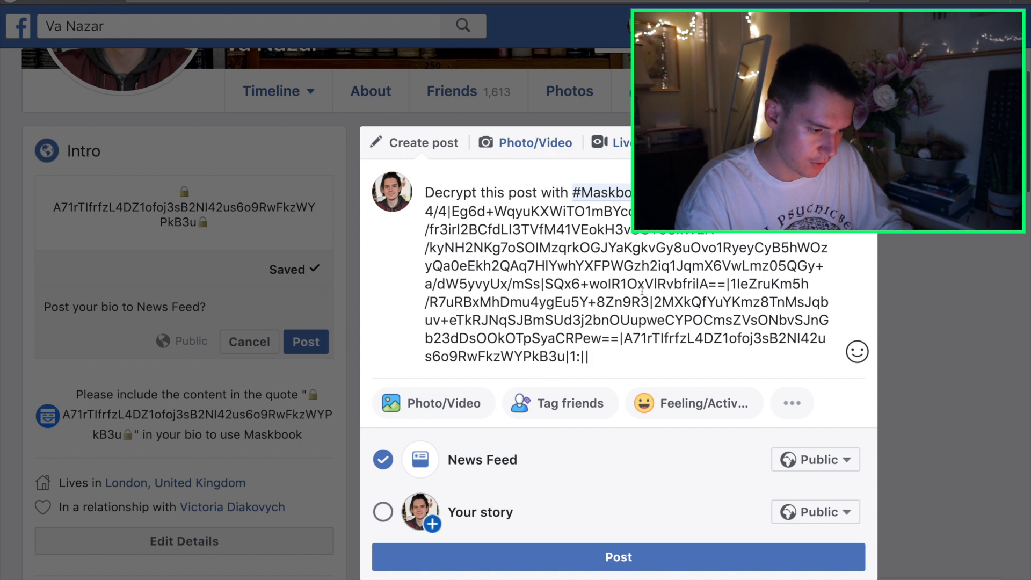
pyautogui.scroll(-3)
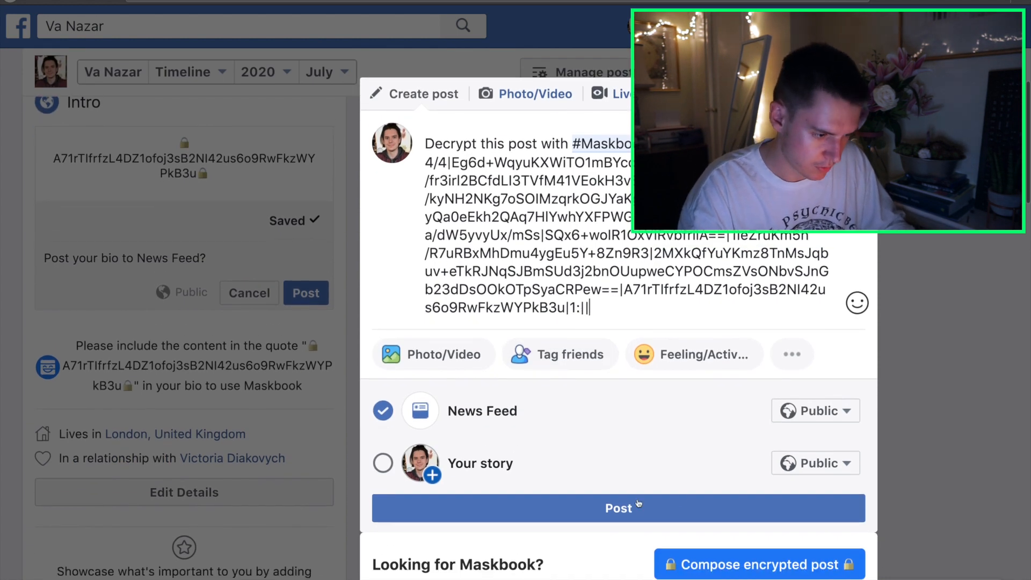
pyautogui.click(618, 507)
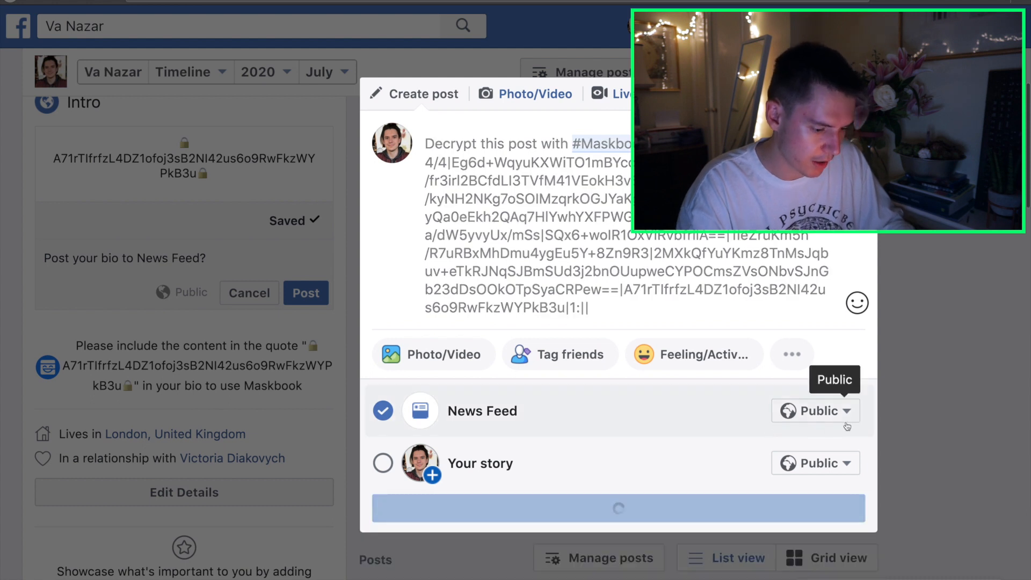
pyautogui.click(305, 292)
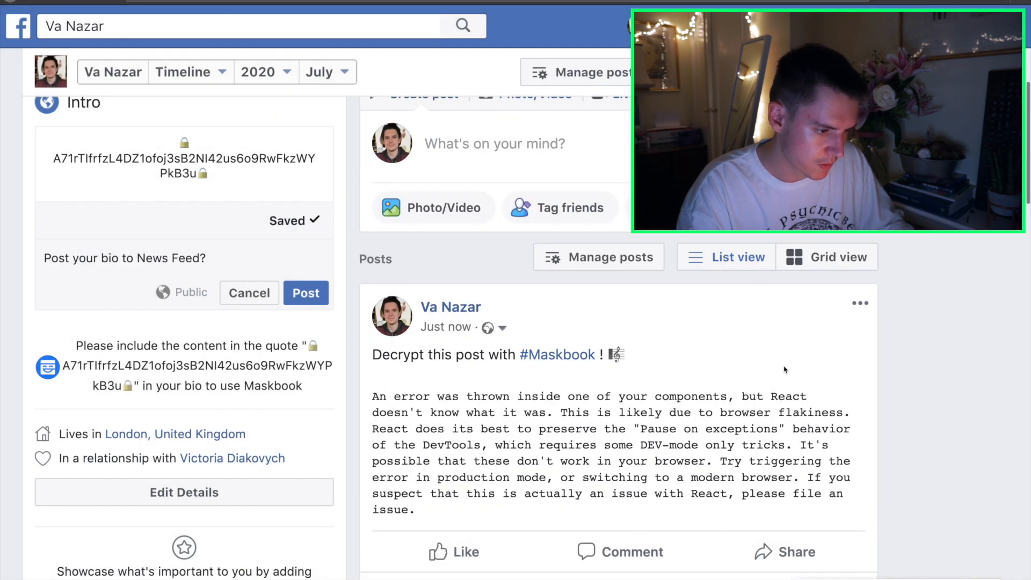
pyautogui.scroll(-3)
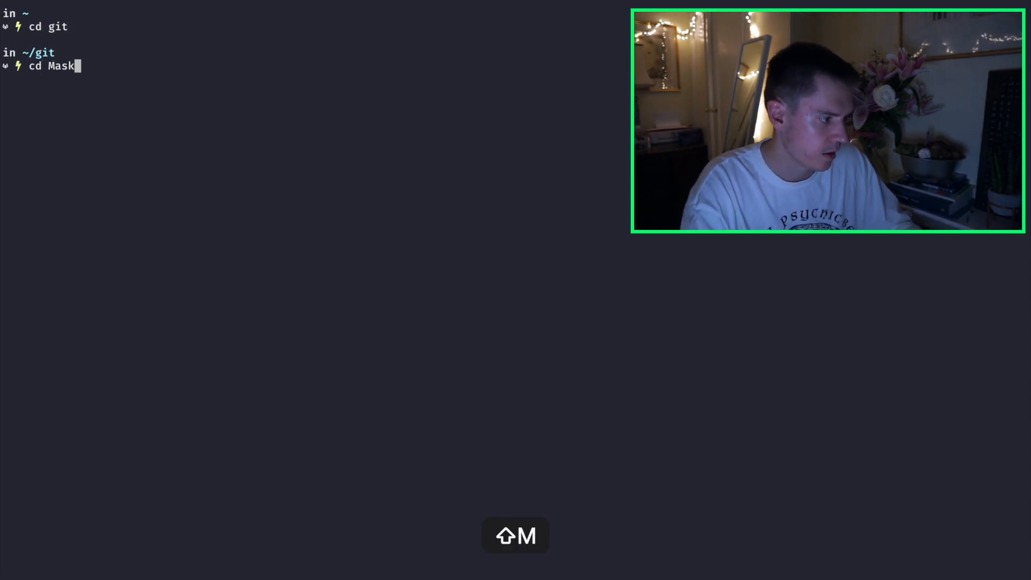
# - Enter the Maskbook folder and review the uncommitted changes with git diff and git status
pyautogui.press('Return')
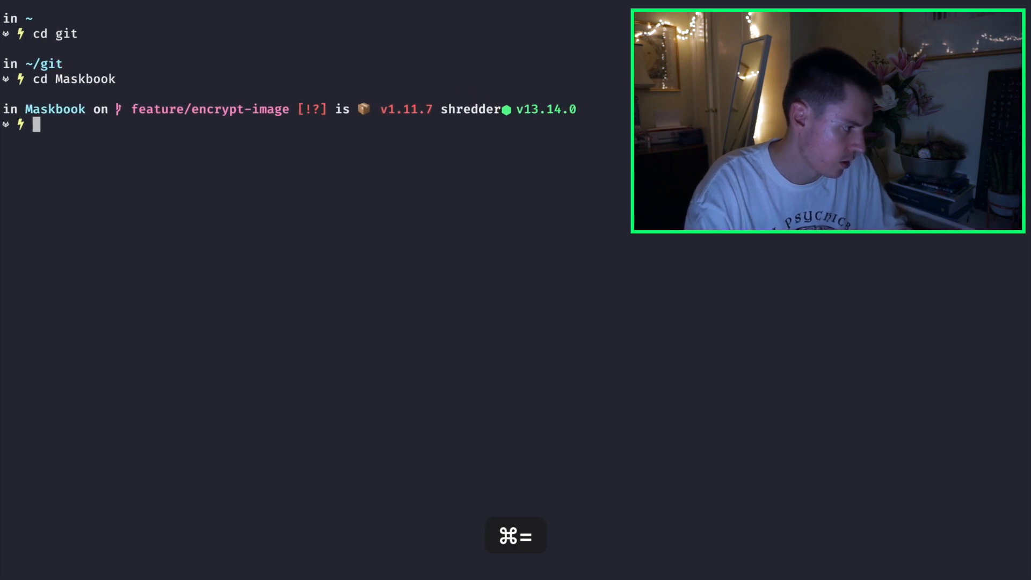
pyautogui.press('Return')
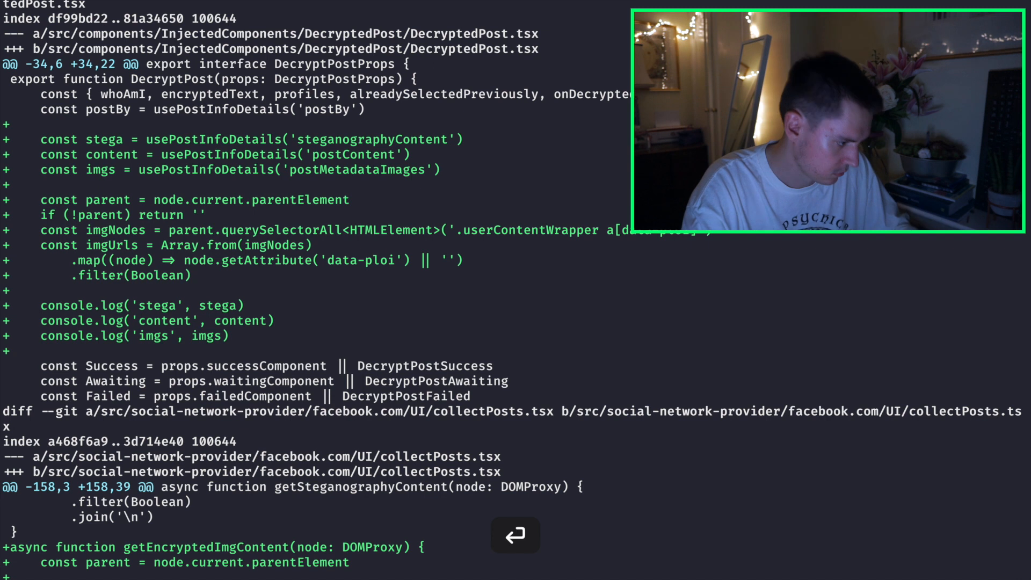
pyautogui.scroll(-3)
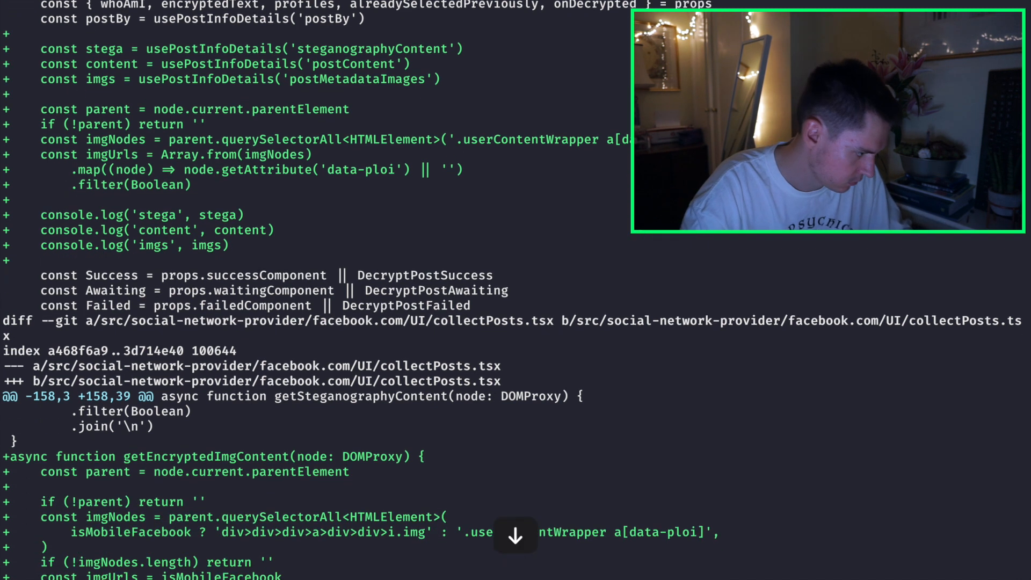
pyautogui.scroll(-3)
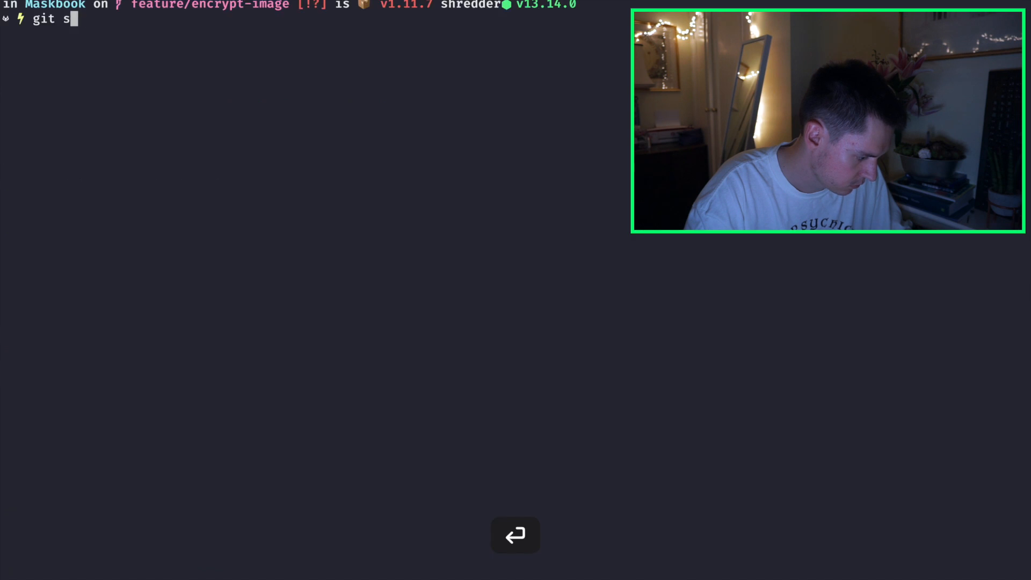
pyautogui.press('Return')
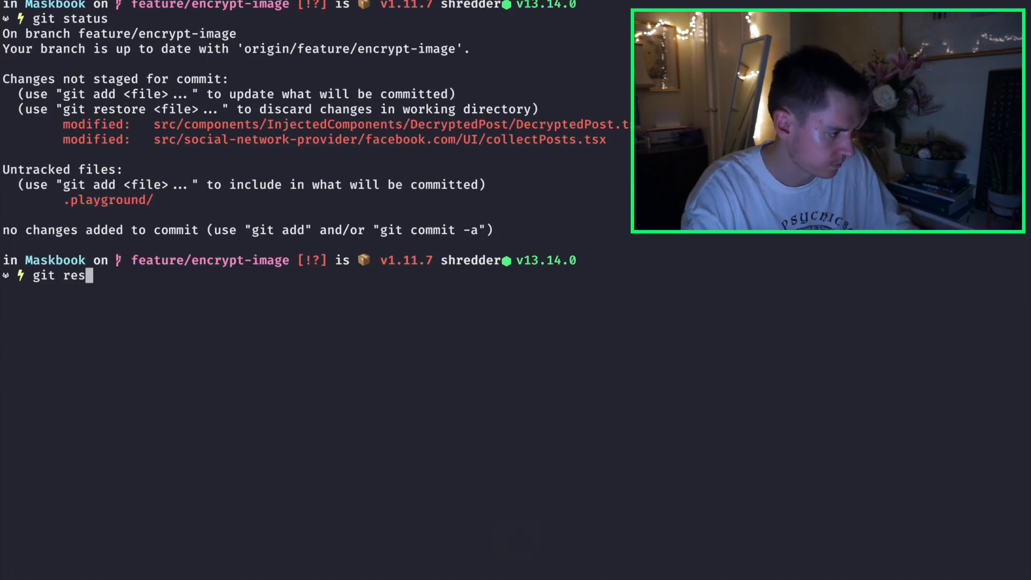
# - Discard the src edits with git restore and let the dev build recompile
pyautogui.write('tore sr')
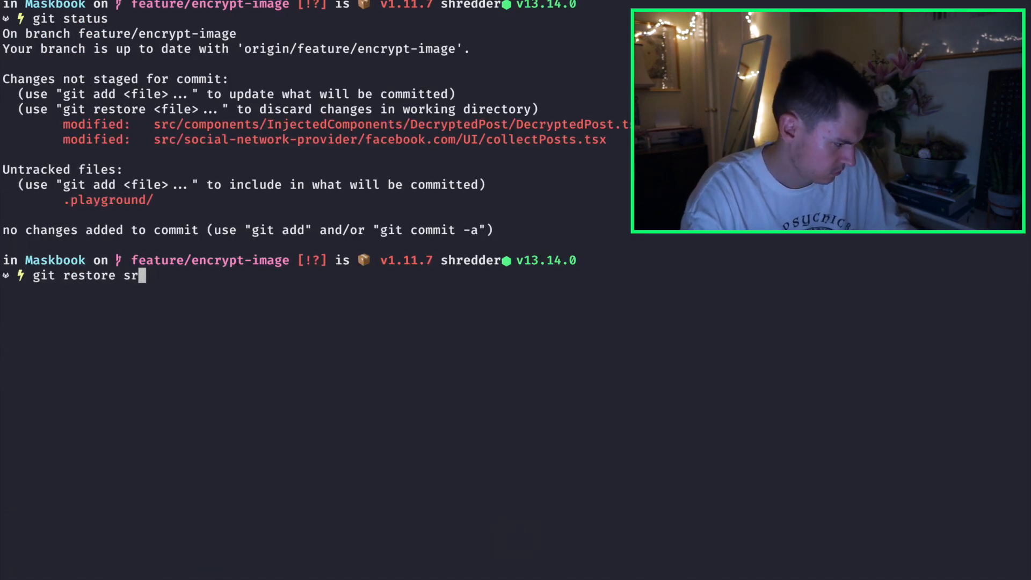
pyautogui.press('Return')
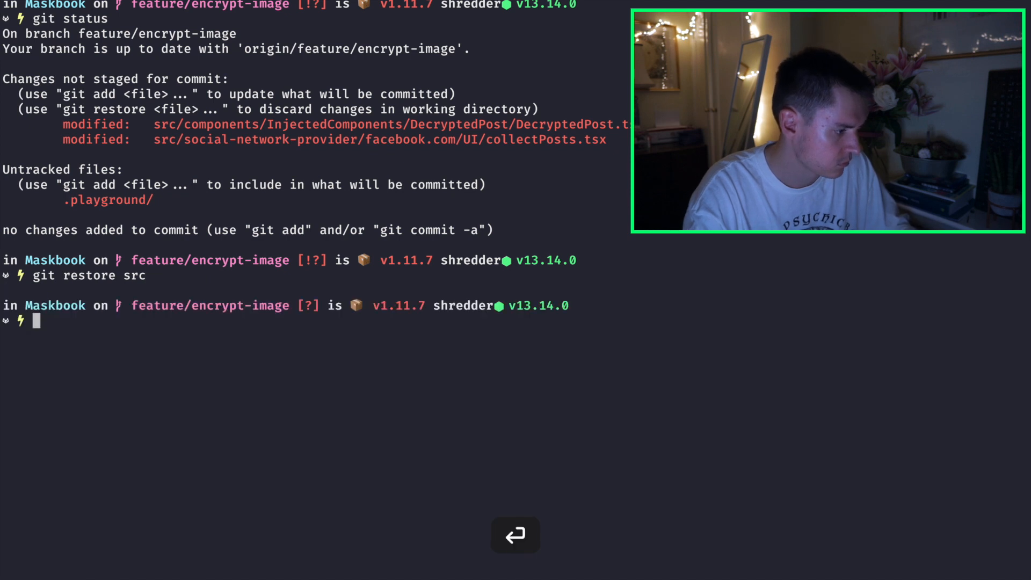
pyautogui.write('git stat')
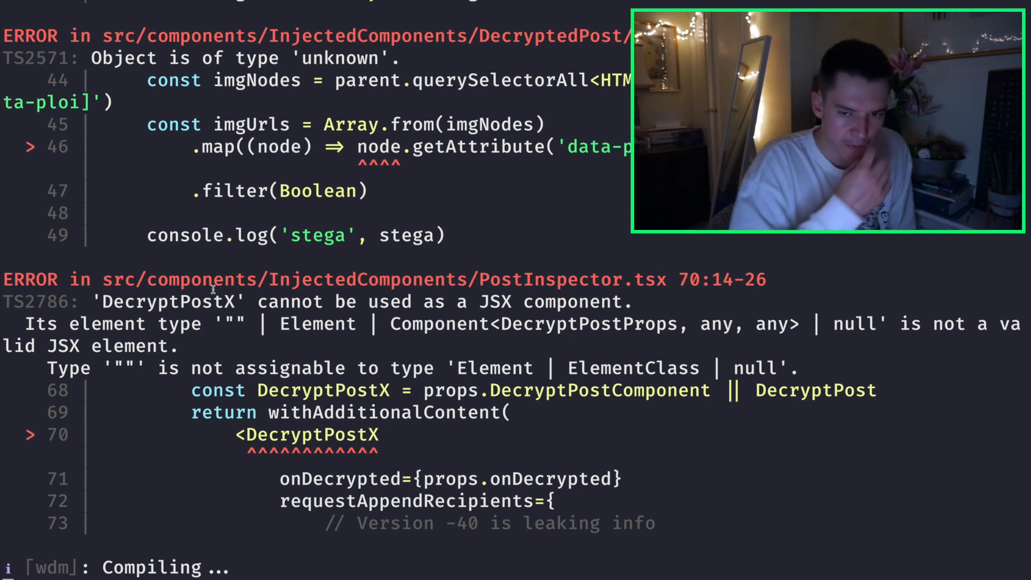
pyautogui.scroll(-3)
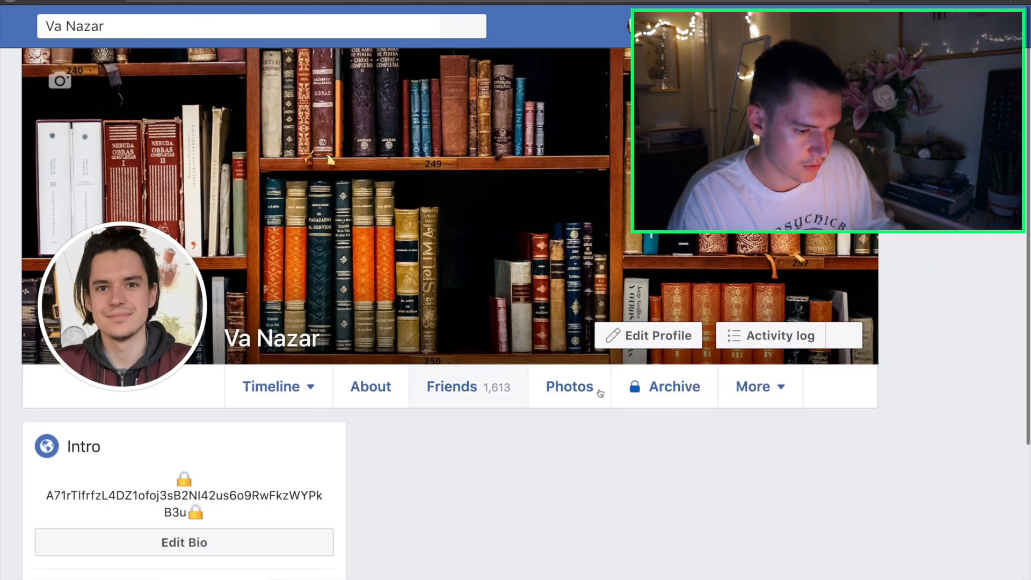
# - Scroll the reloaded profile to the new post so Maskbook decrypts 'I love Andy'
pyautogui.scroll(-3)
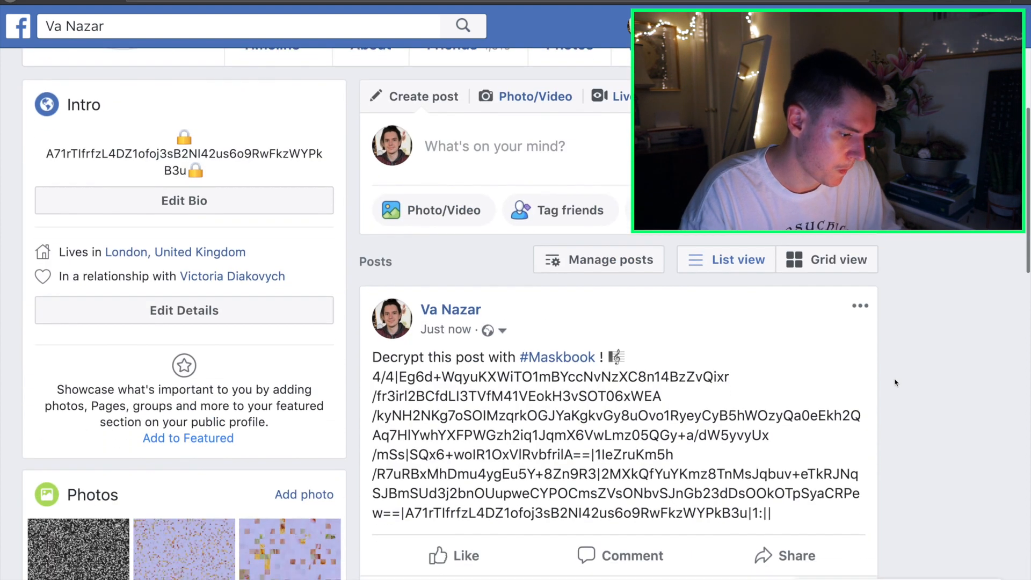
pyautogui.scroll(3)
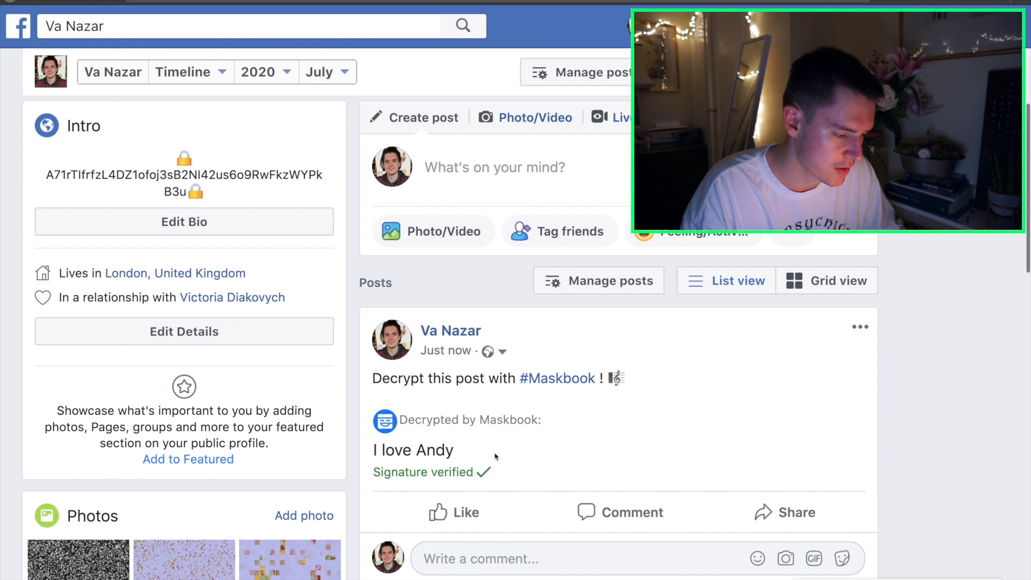
pyautogui.moveTo(494, 456)
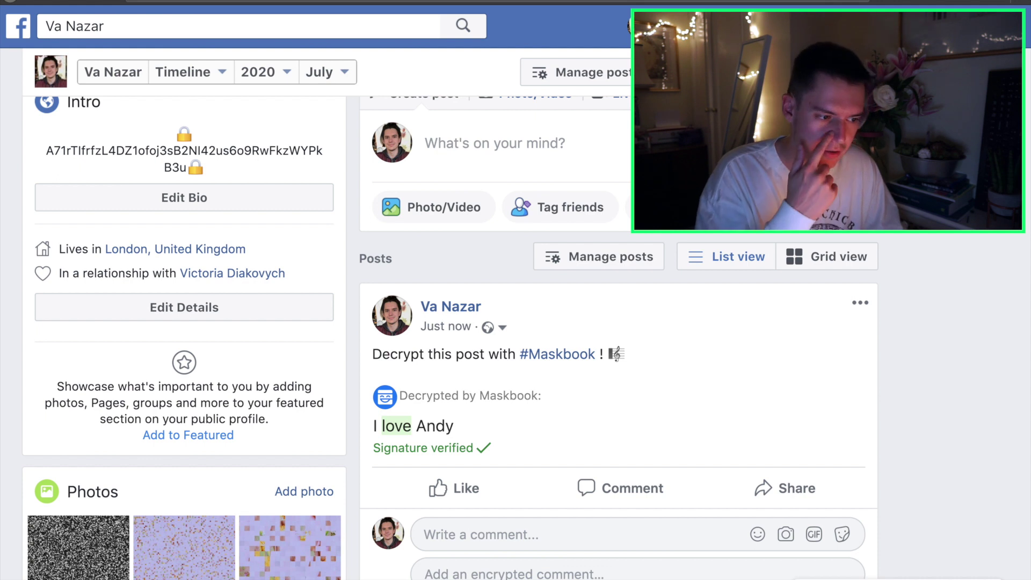
pyautogui.moveTo(569, 187)
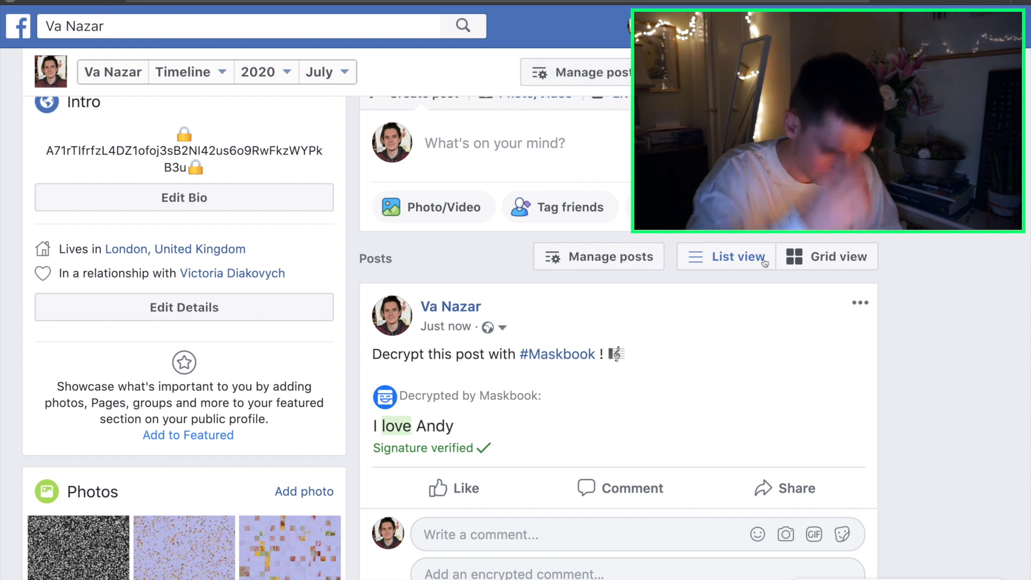
pyautogui.scroll(-3)
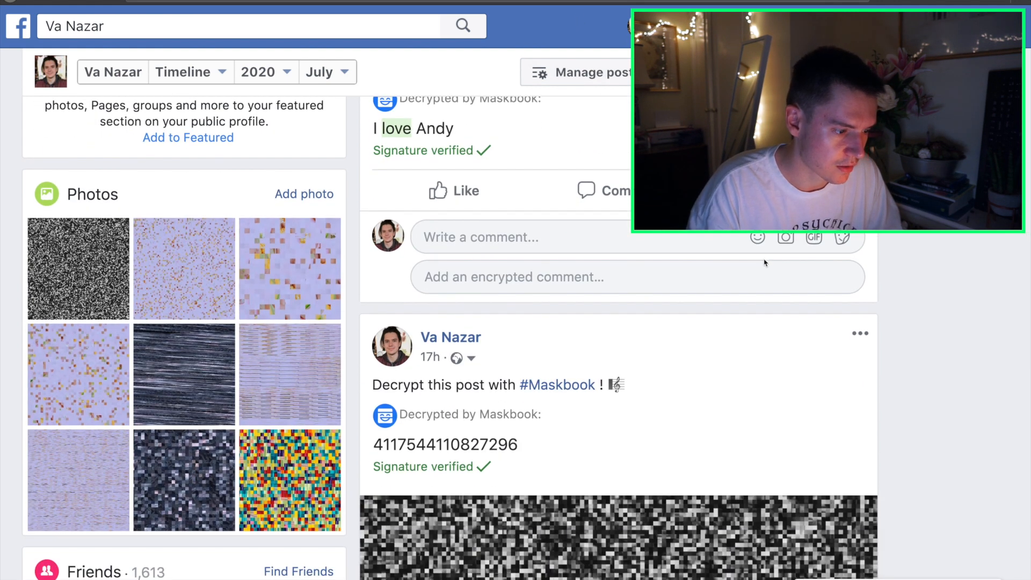
pyautogui.scroll(3)
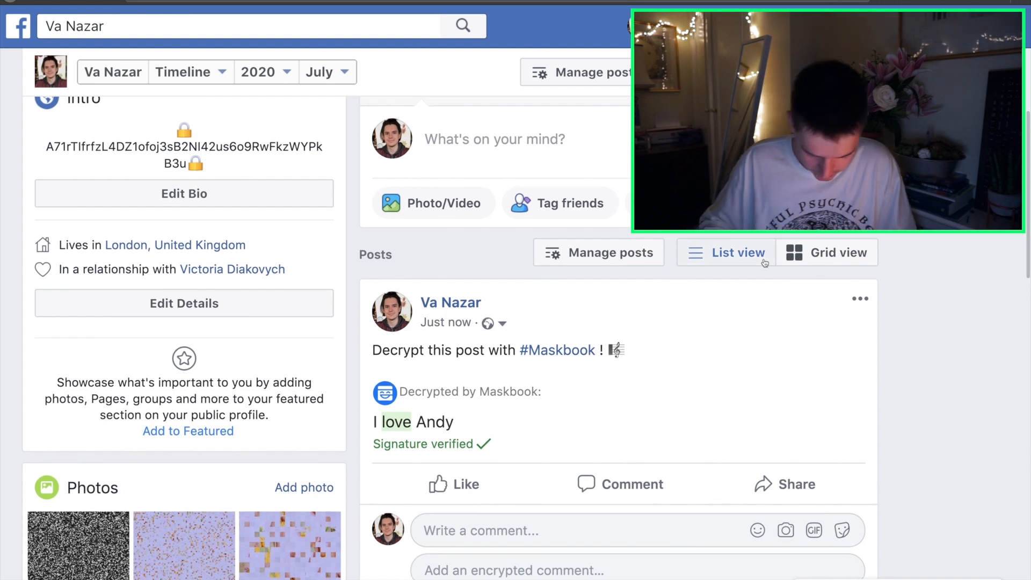
pyautogui.scroll(3)
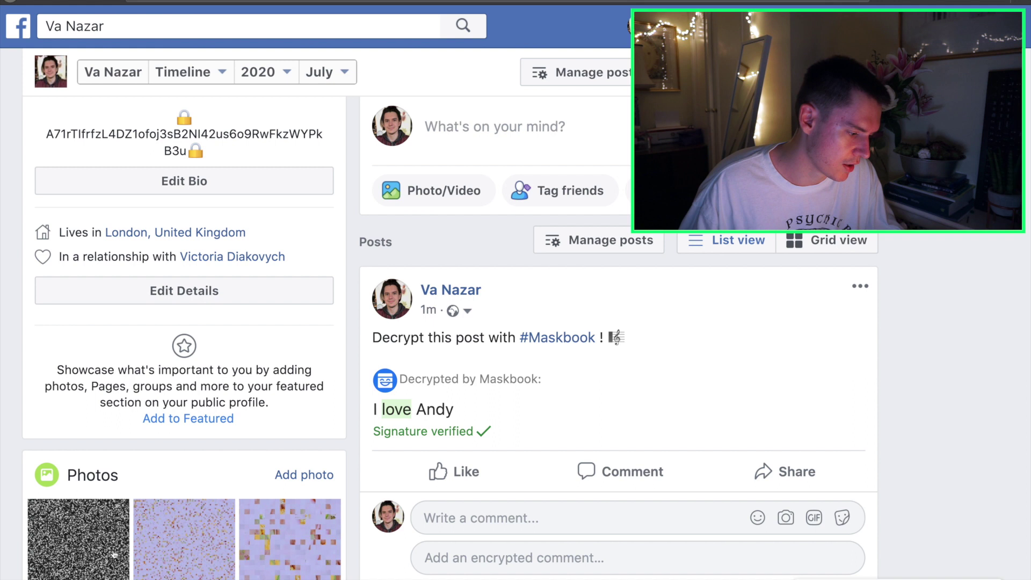
pyautogui.scroll(-3)
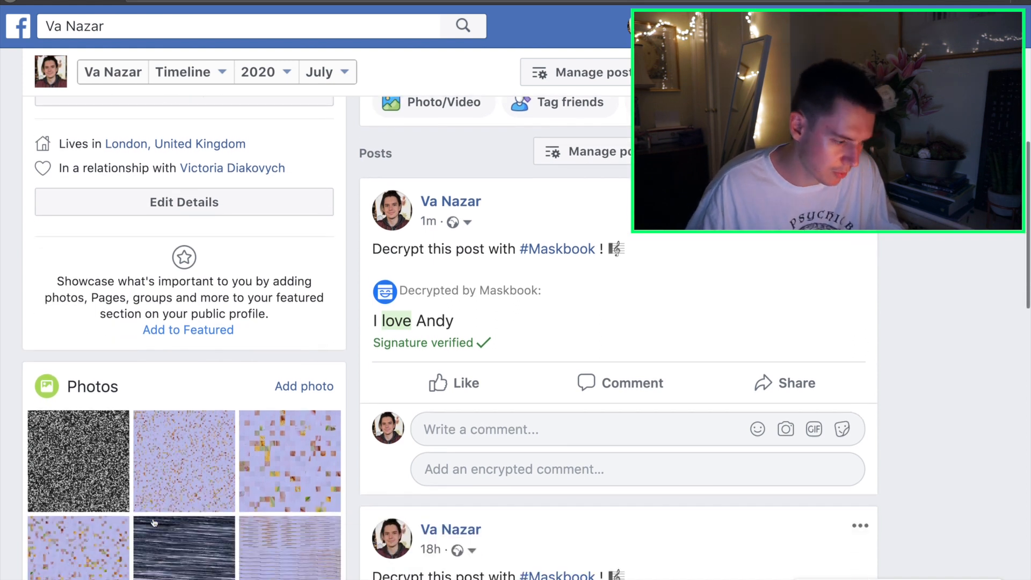
pyautogui.scroll(-3)
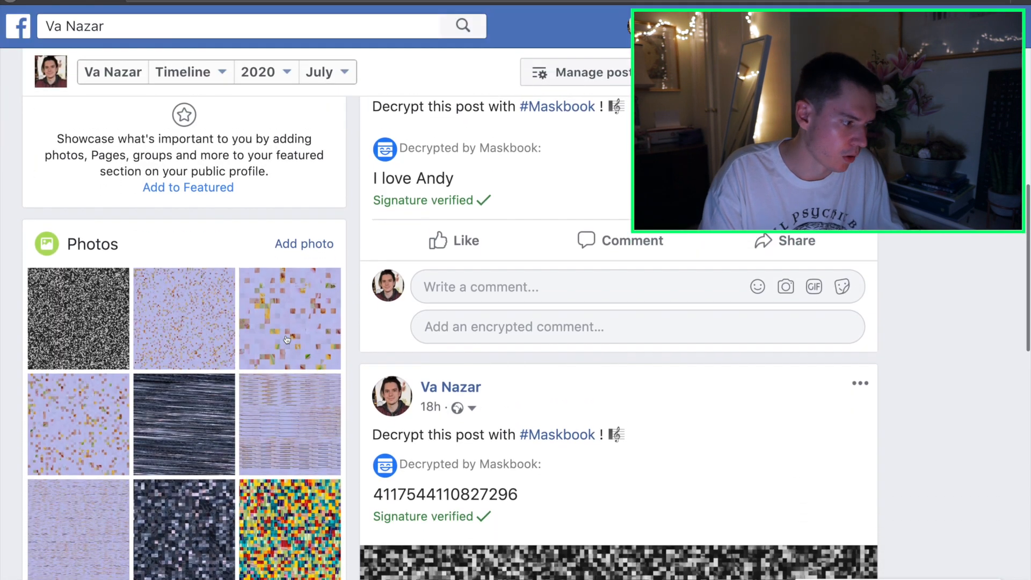
pyautogui.scroll(3)
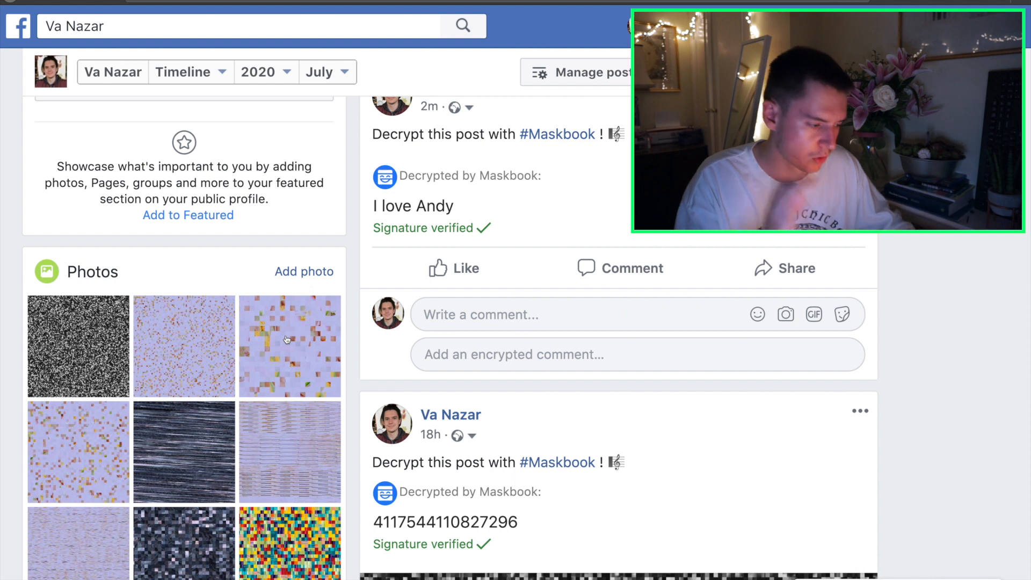
pyautogui.scroll(-3)
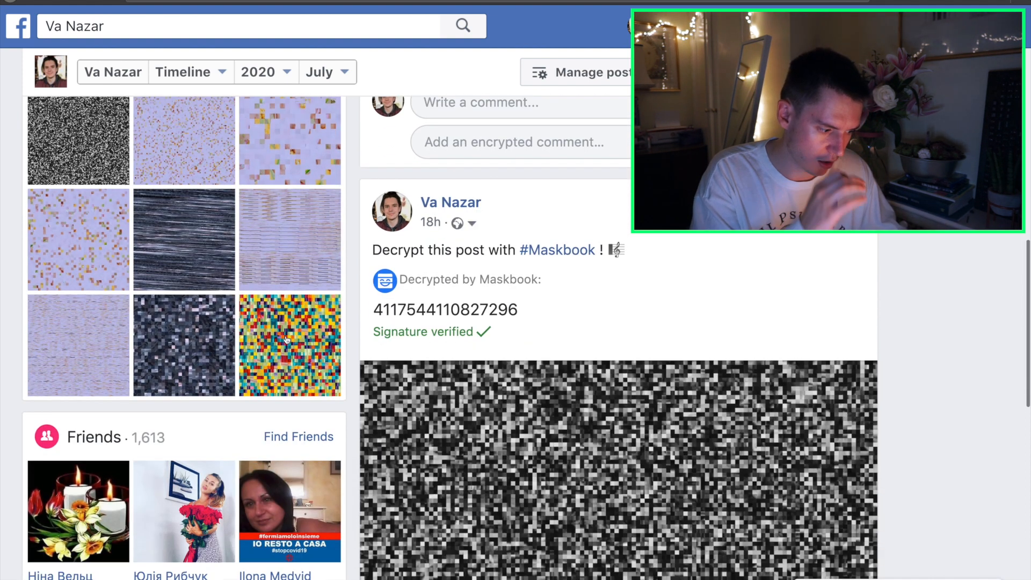
pyautogui.scroll(3)
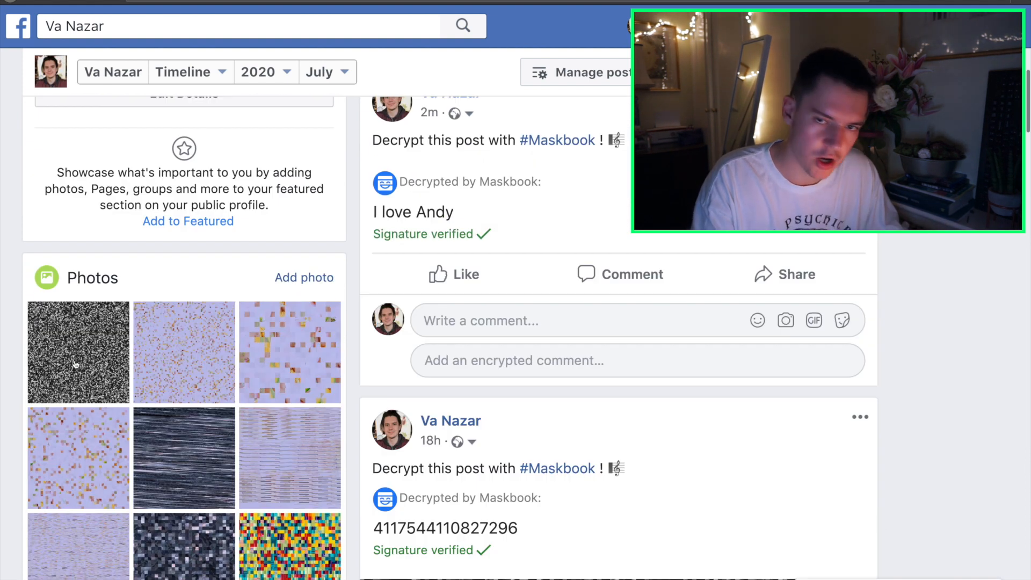
# - Close the scrambled photo viewer and scroll the timeline to the decrypted posts
pyautogui.click(77, 351)
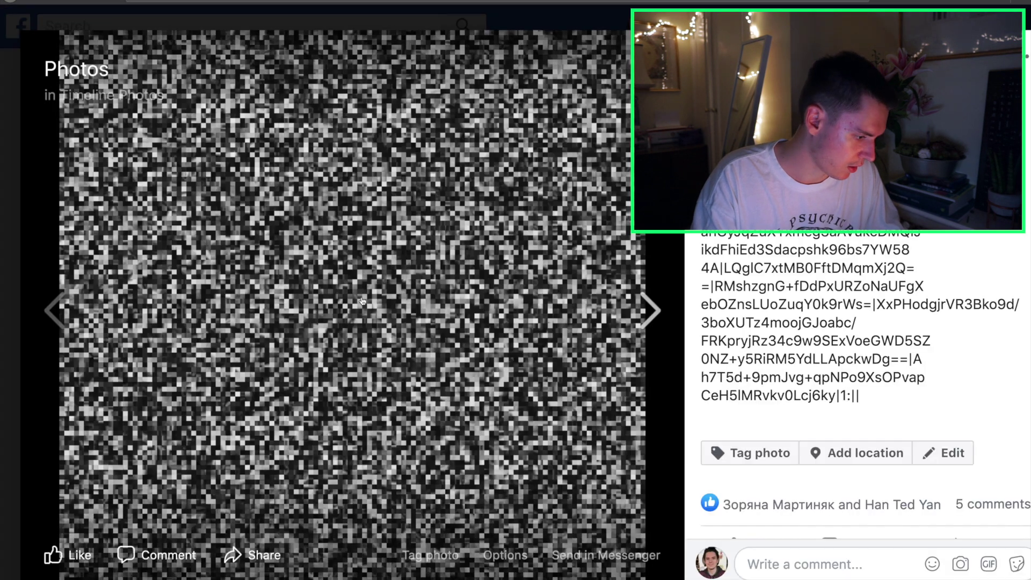
pyautogui.moveTo(263, 182)
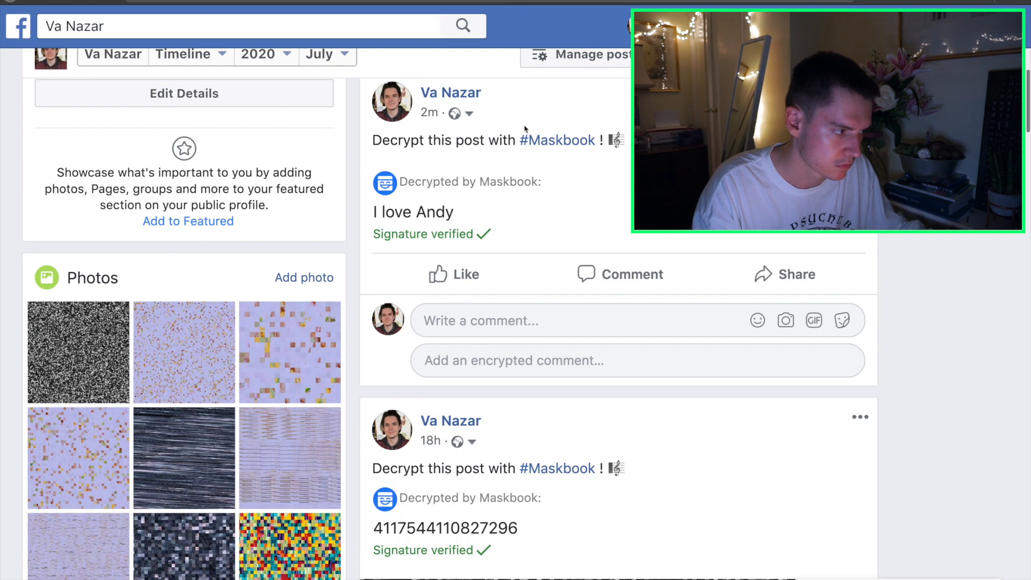
pyautogui.scroll(-3)
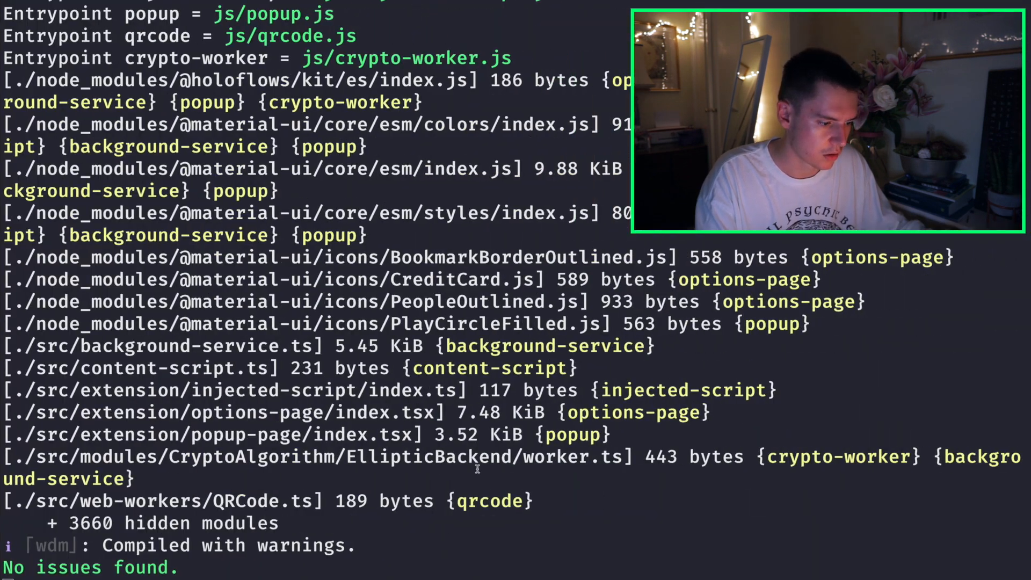
# - Switch away from the finished webpack build output toward the code editor
pyautogui.press('cmd+2')
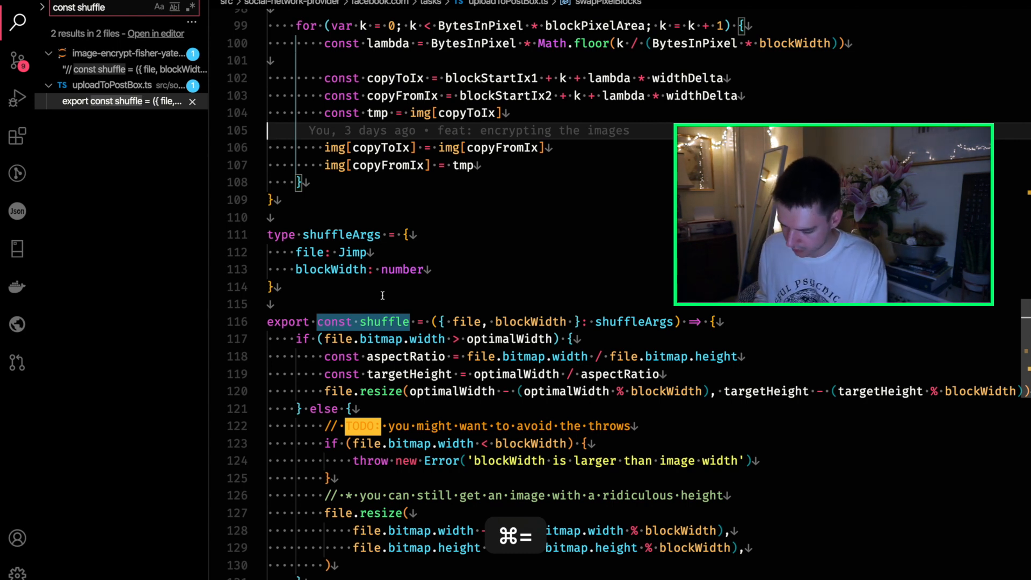
# - Scroll through the exported shuffle function in uploadToPostBox.ts before the buffer shuffle-loop notes
pyautogui.scroll(-3)
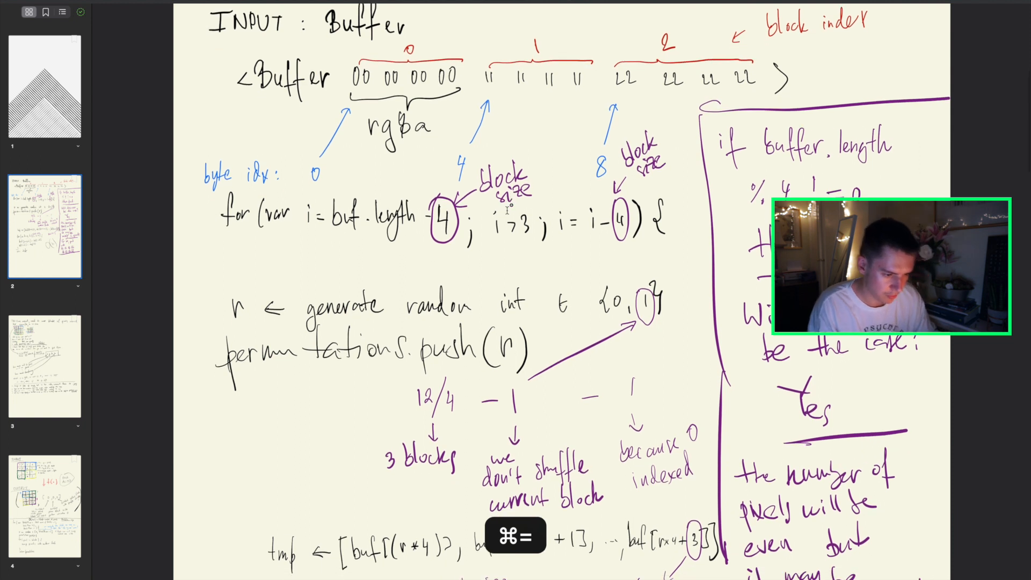
# - Scroll page 2 of the notes down to page 3 on 2x2 pixel block permutations and rgba values
pyautogui.scroll(-3)
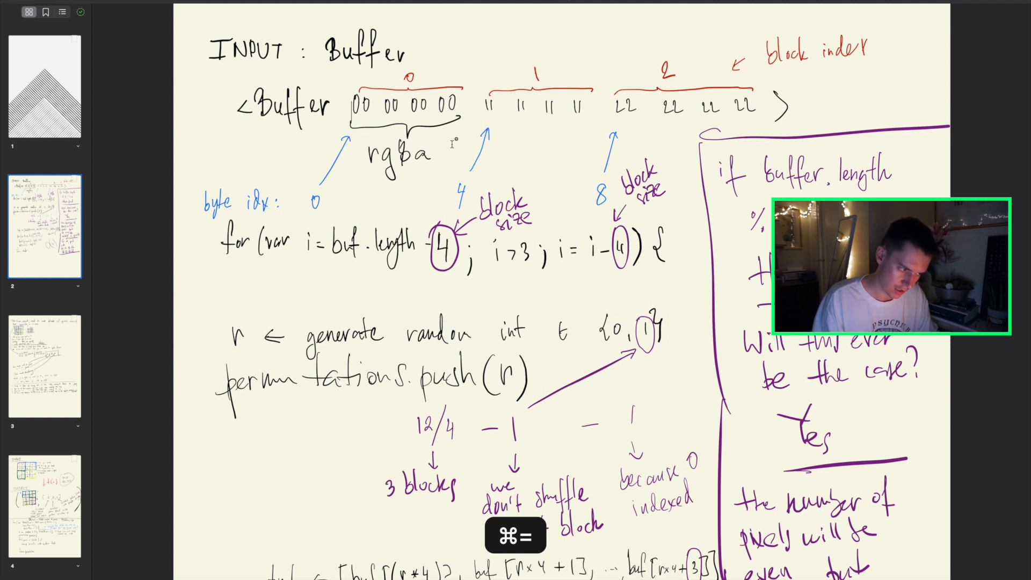
pyautogui.scroll(-3)
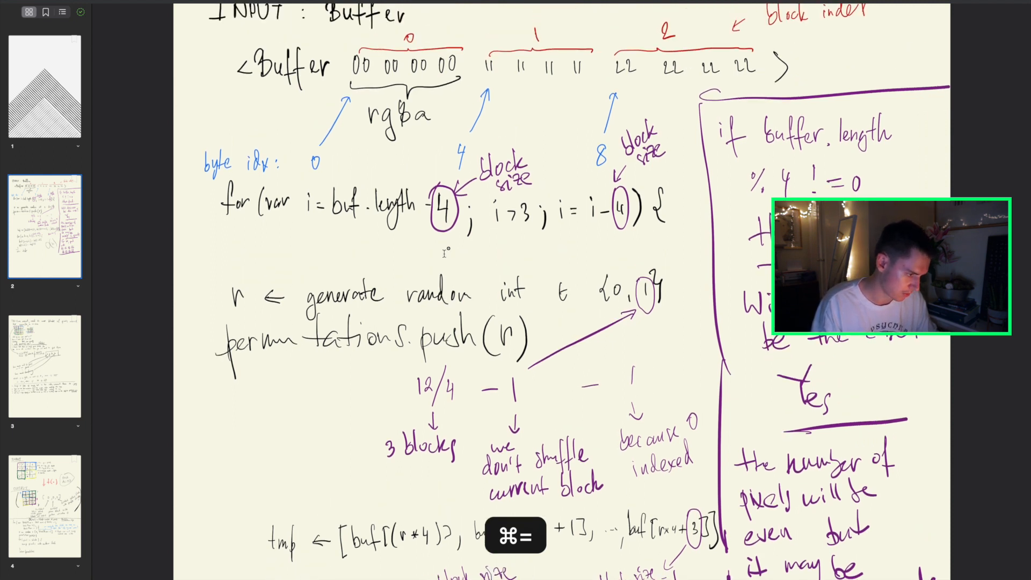
pyautogui.scroll(-3)
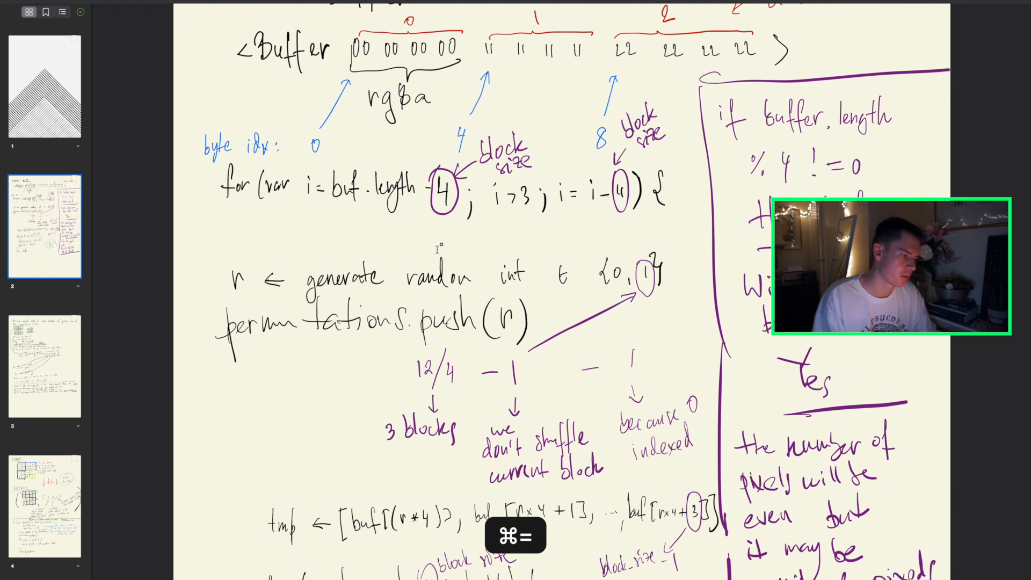
pyautogui.scroll(3)
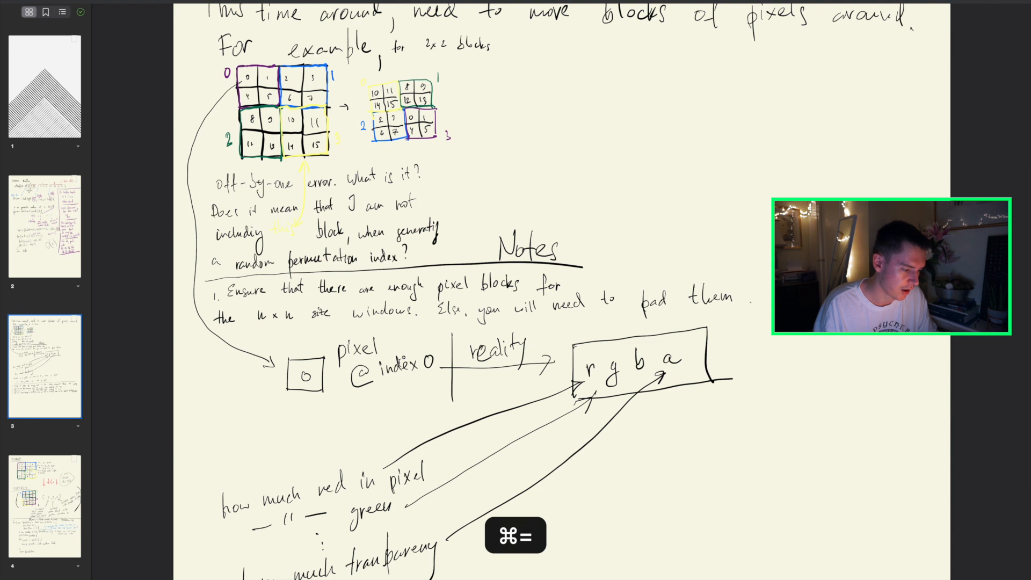
# - Scroll pages 3 and 4 past the block-swap input/output diagram
pyautogui.scroll(-3)
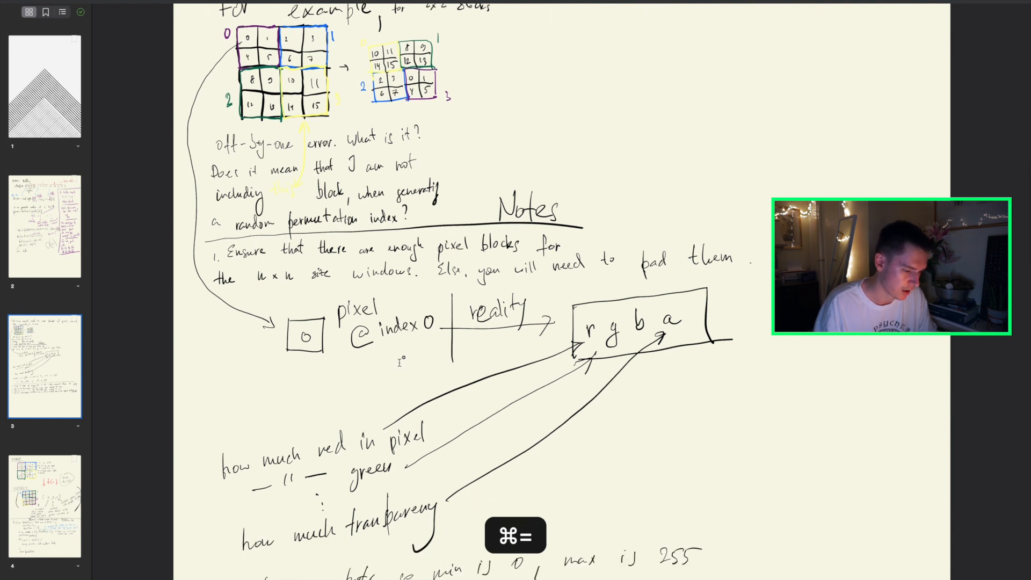
pyautogui.scroll(-3)
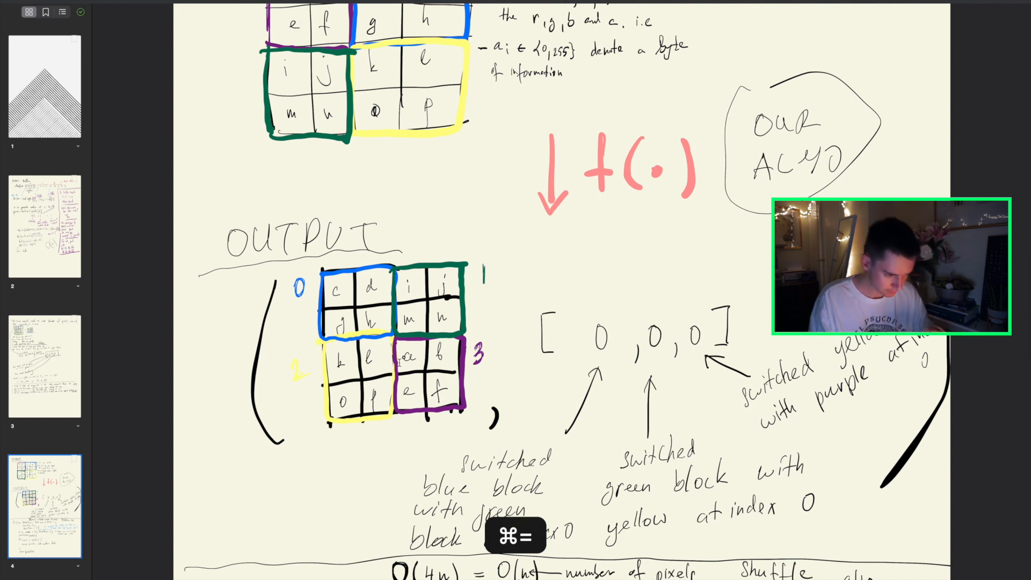
pyautogui.scroll(3)
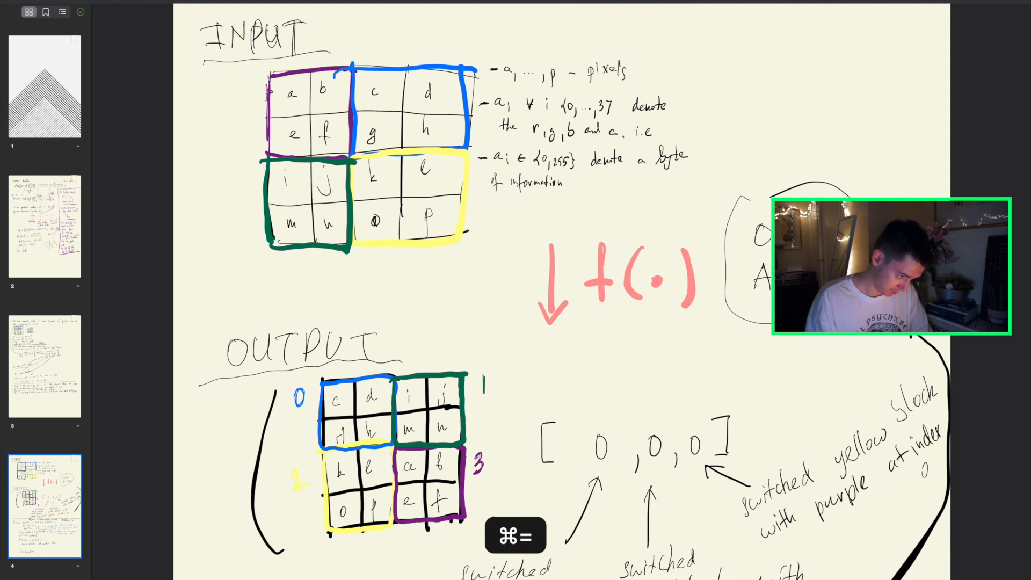
pyautogui.scroll(-3)
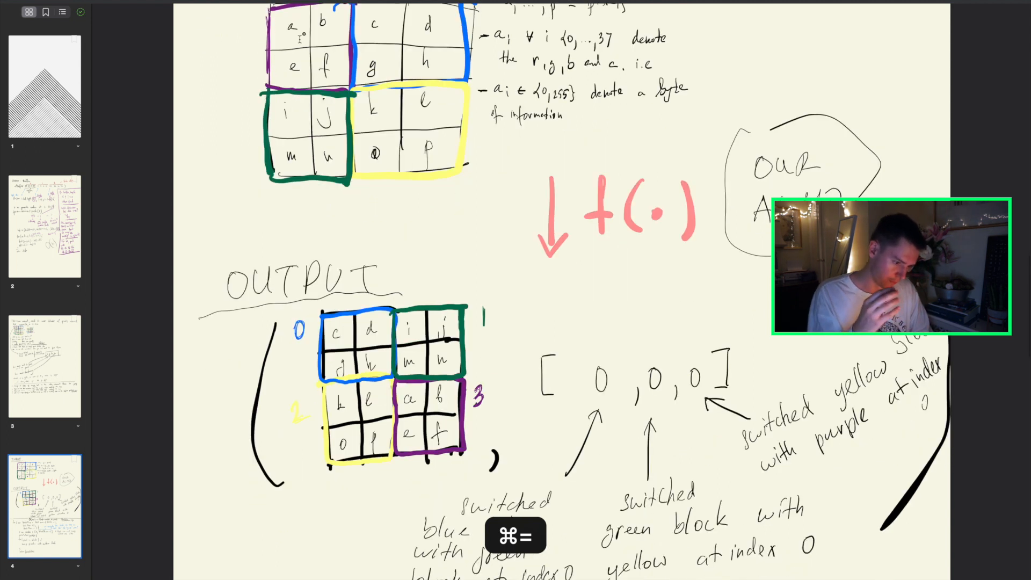
pyautogui.scroll(-3)
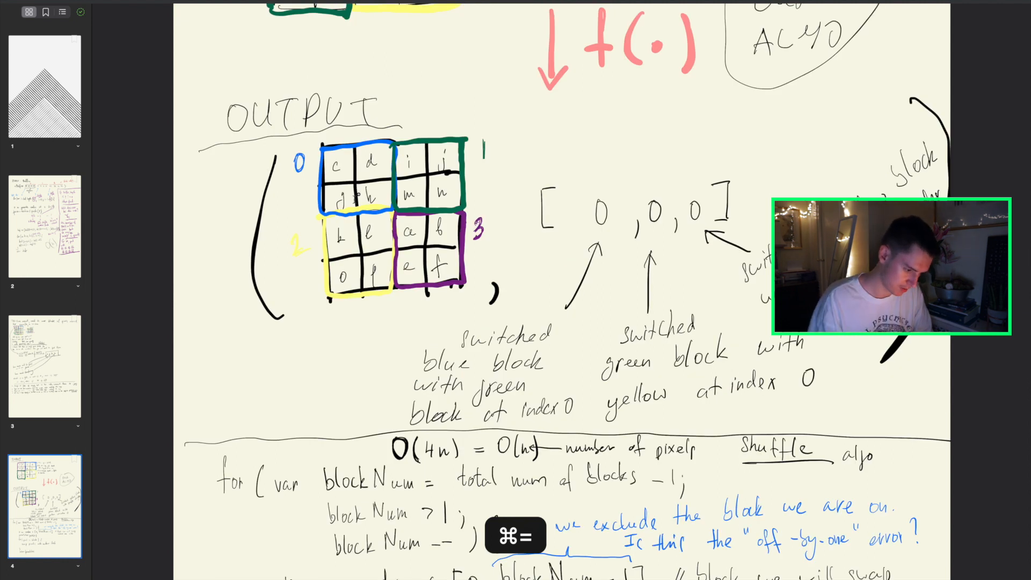
pyautogui.scroll(3)
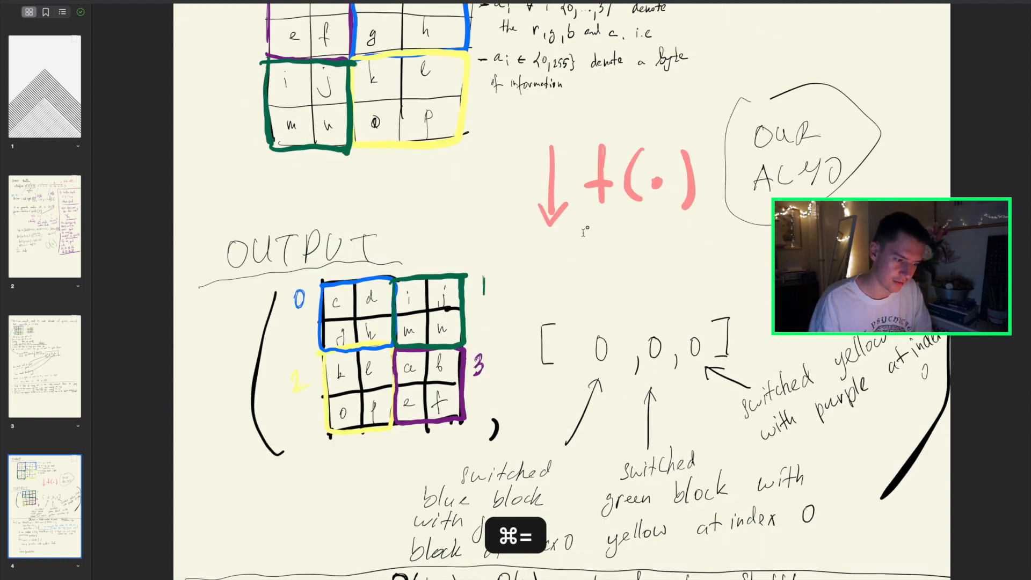
# - Continue down to page 5 with the Shuffle ("Encrypt") pseudocode and O(N) complexity notes
pyautogui.scroll(-3)
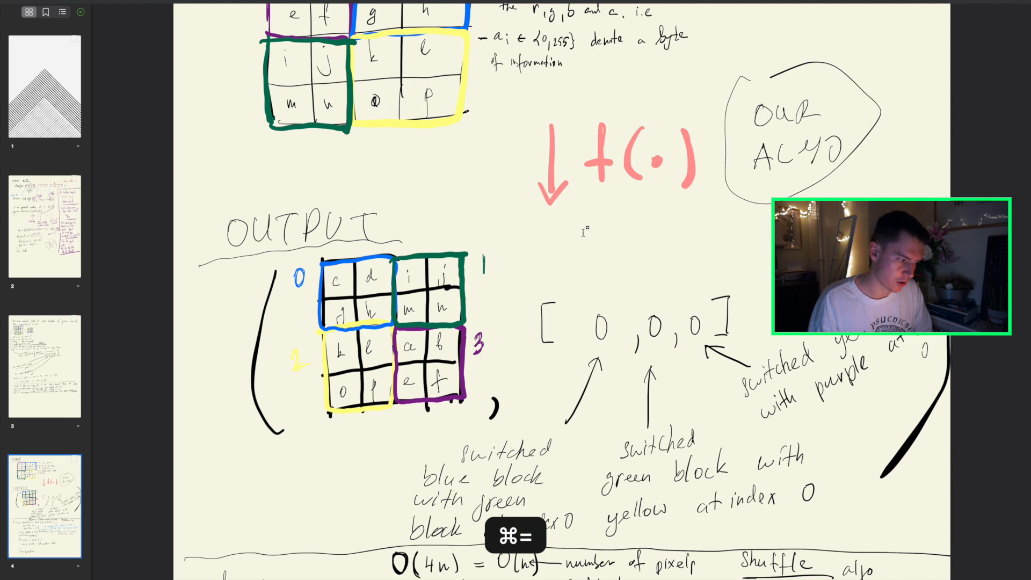
pyautogui.scroll(-3)
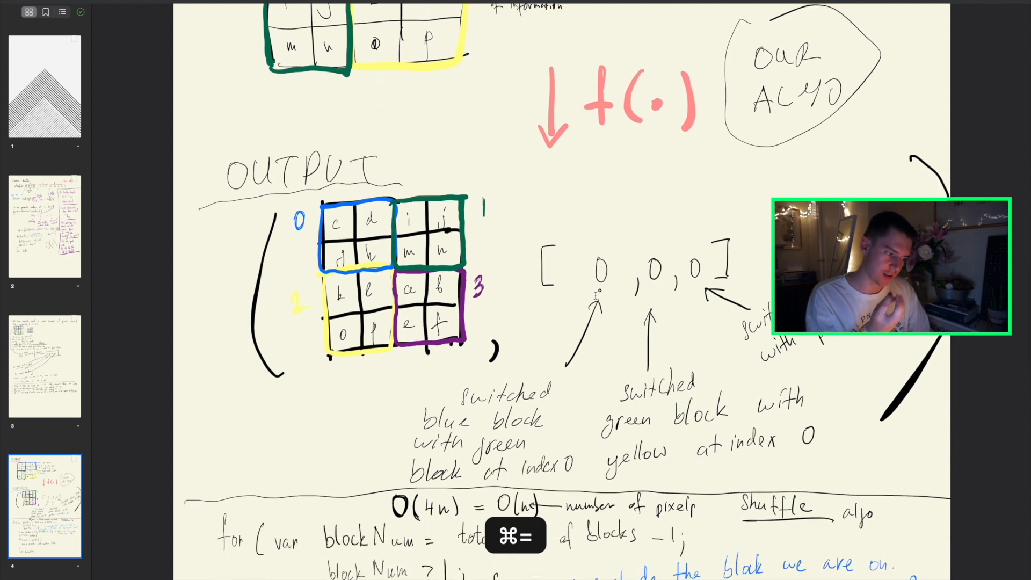
pyautogui.scroll(-3)
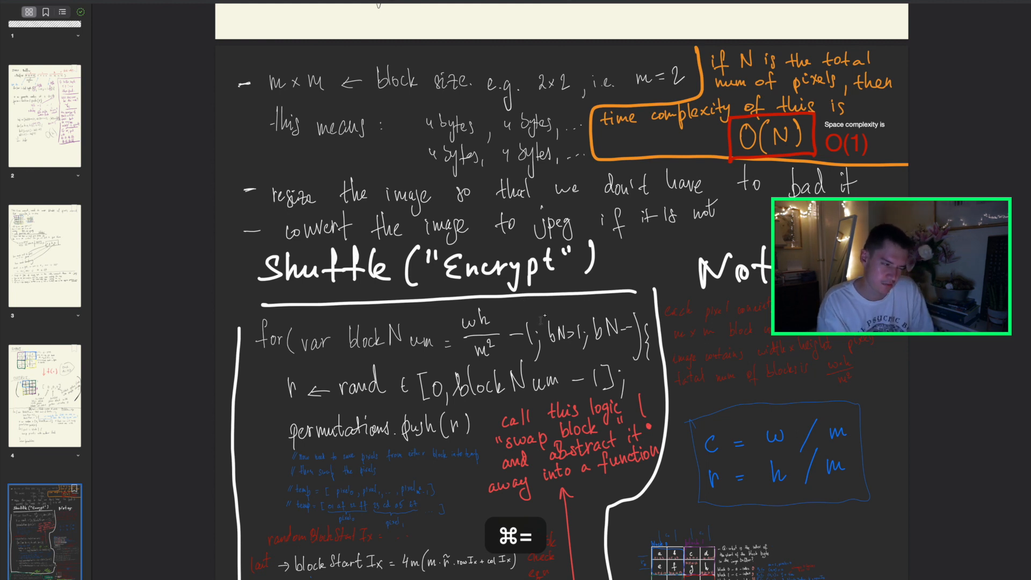
pyautogui.scroll(-3)
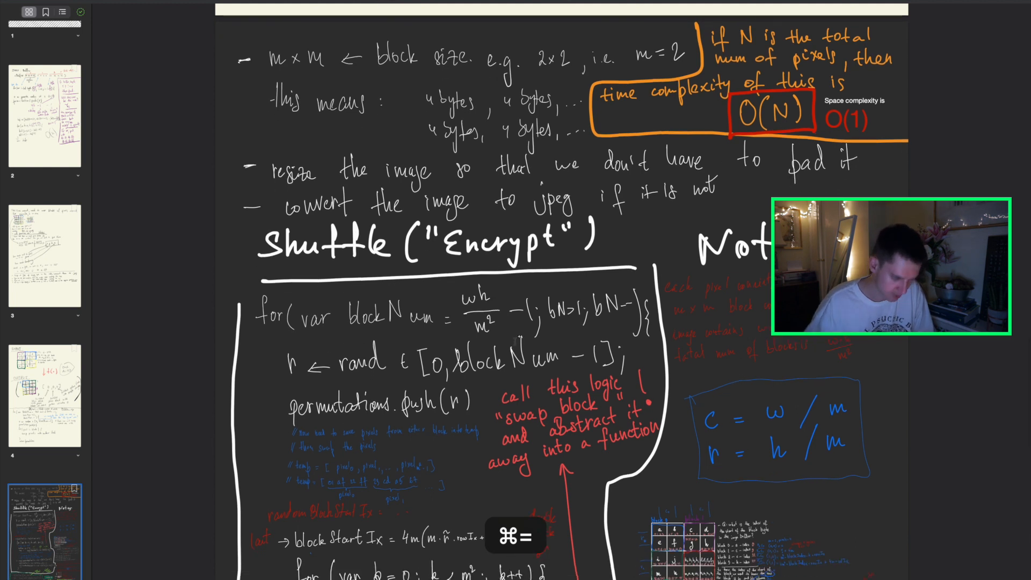
# - Scroll past the Shuffle pseudocode to the swapBlocks(blockNum, swapWith) block start index worked example
pyautogui.scroll(-3)
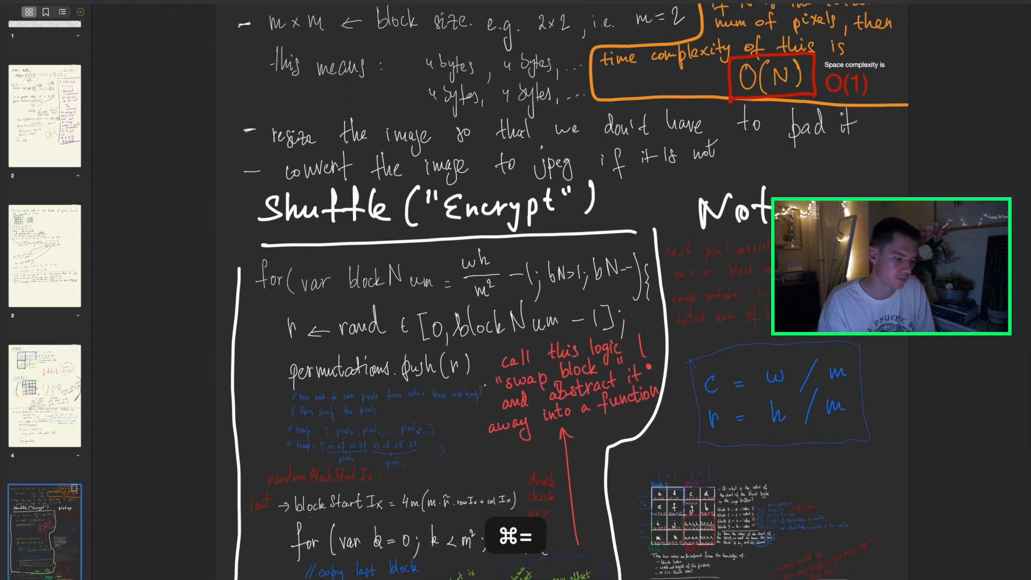
pyautogui.scroll(-3)
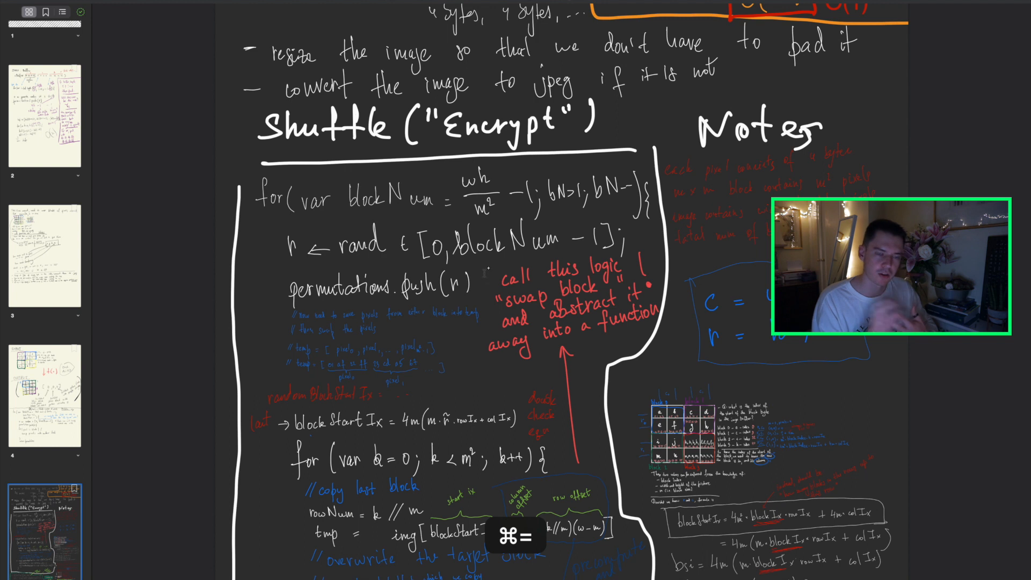
pyautogui.scroll(-3)
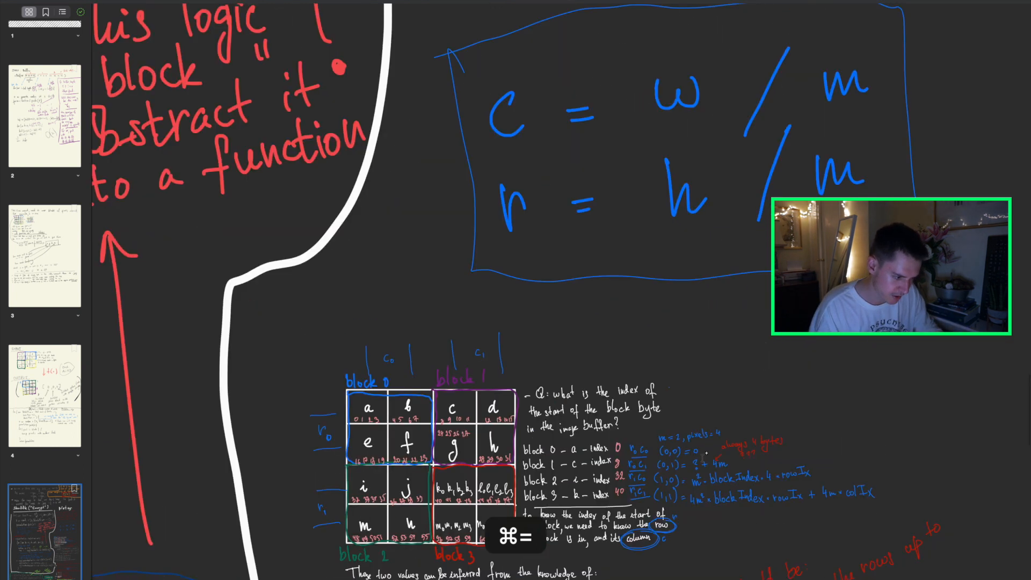
pyautogui.scroll(-3)
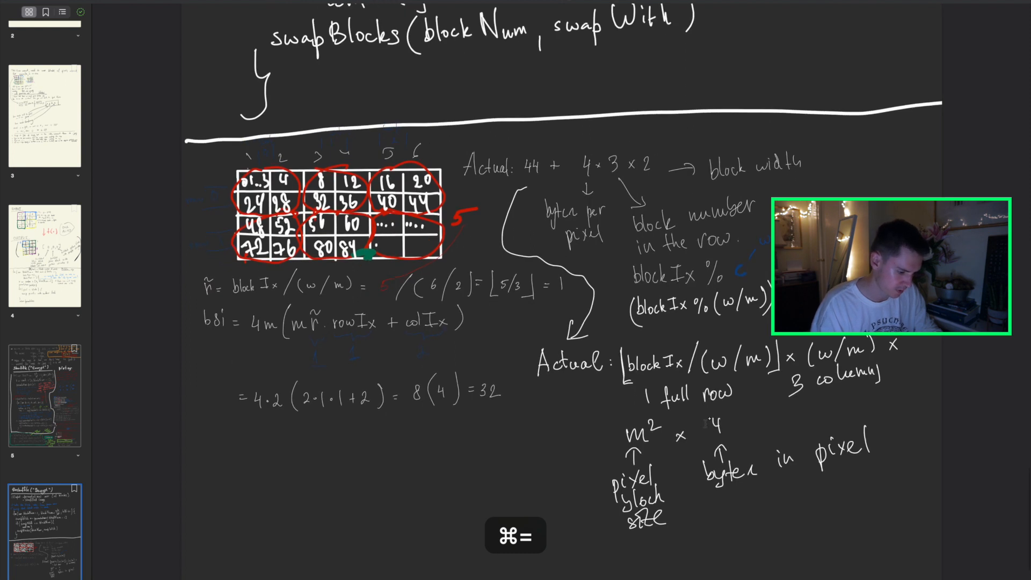
# - Scroll through the block start index equation and resizing notes, then switch to uploadToPostBox.ts in VS Code
pyautogui.scroll(-3)
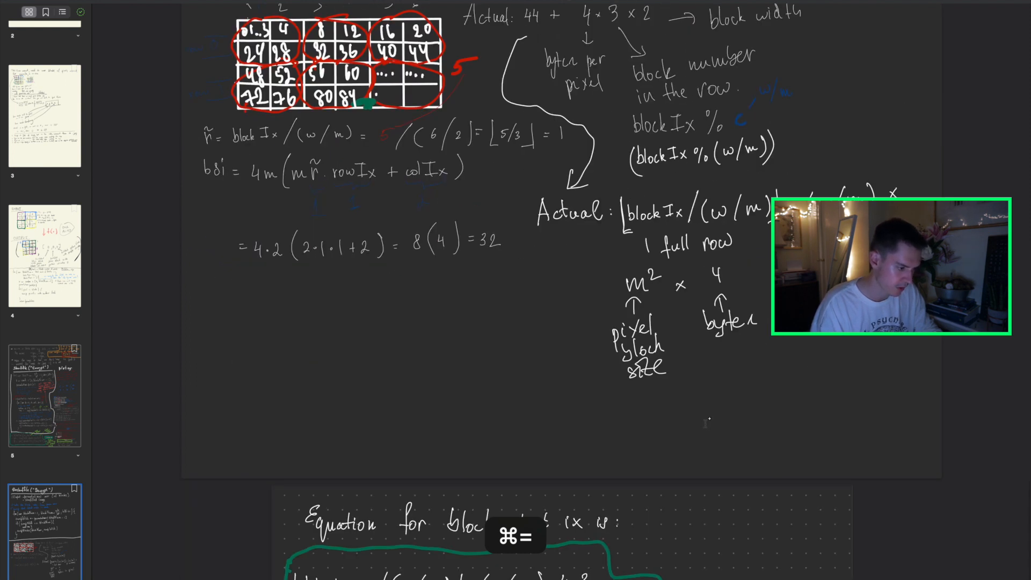
pyautogui.scroll(-3)
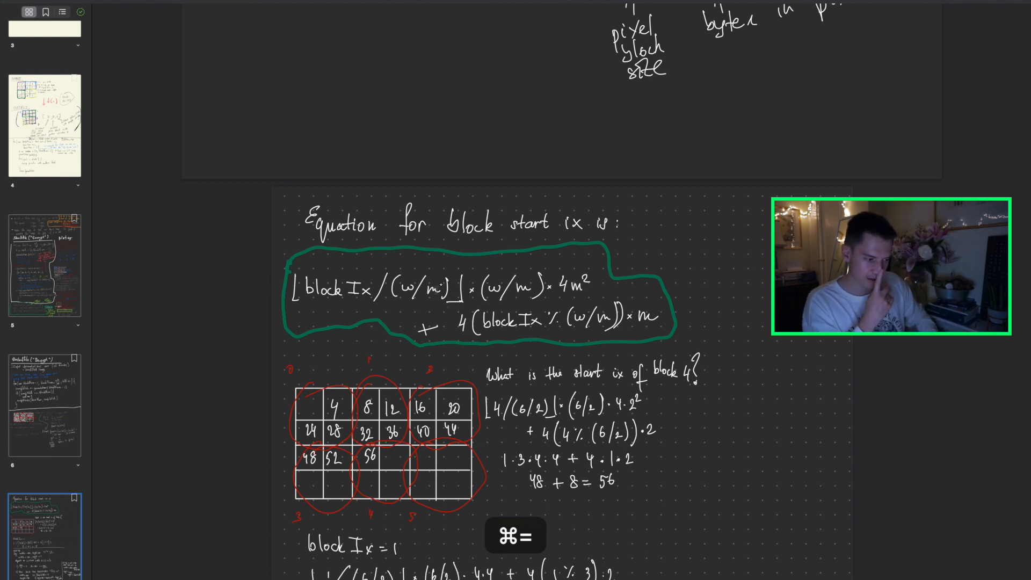
pyautogui.scroll(-3)
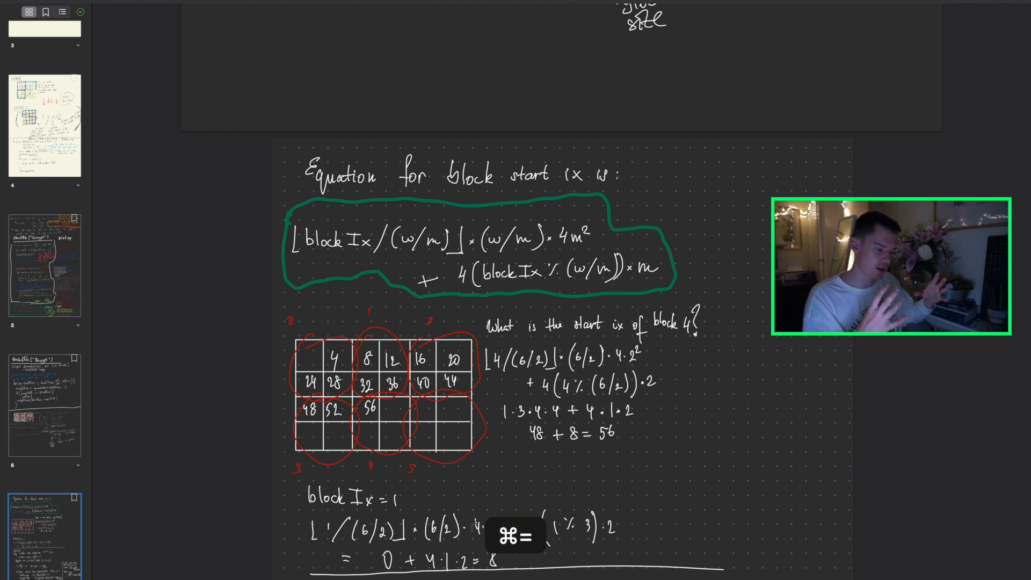
pyautogui.scroll(-3)
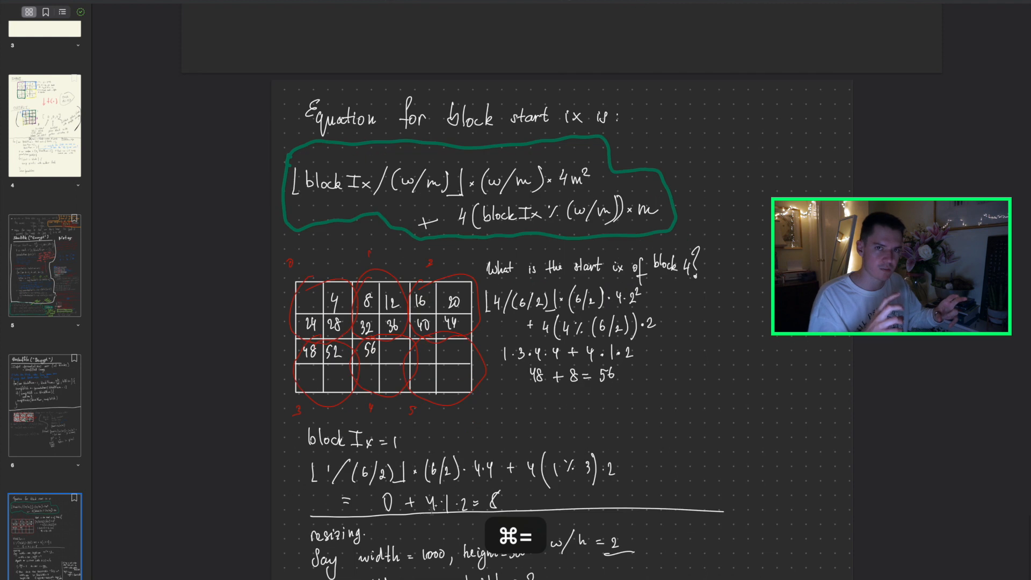
pyautogui.scroll(-3)
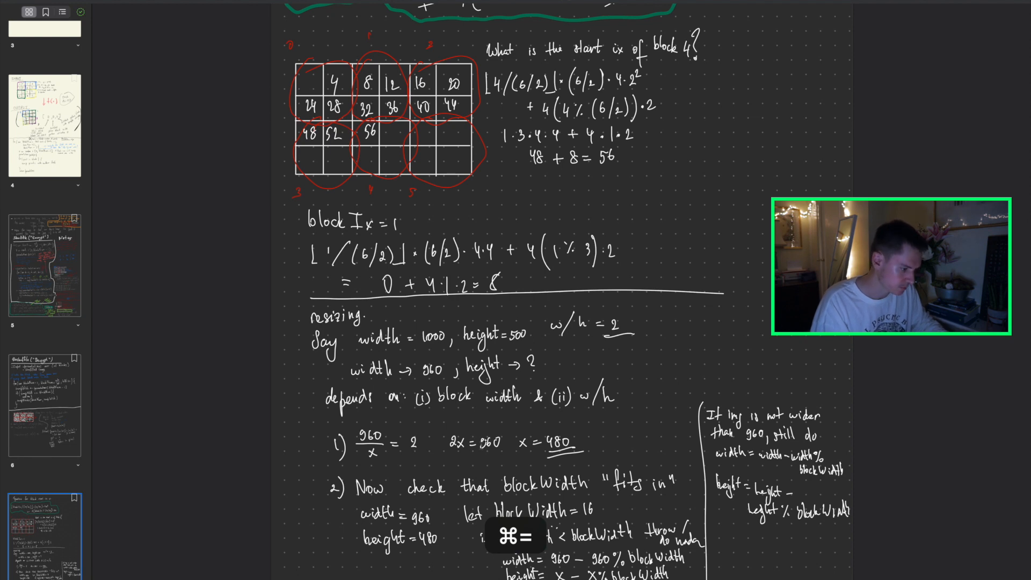
pyautogui.press('cmd+tab')
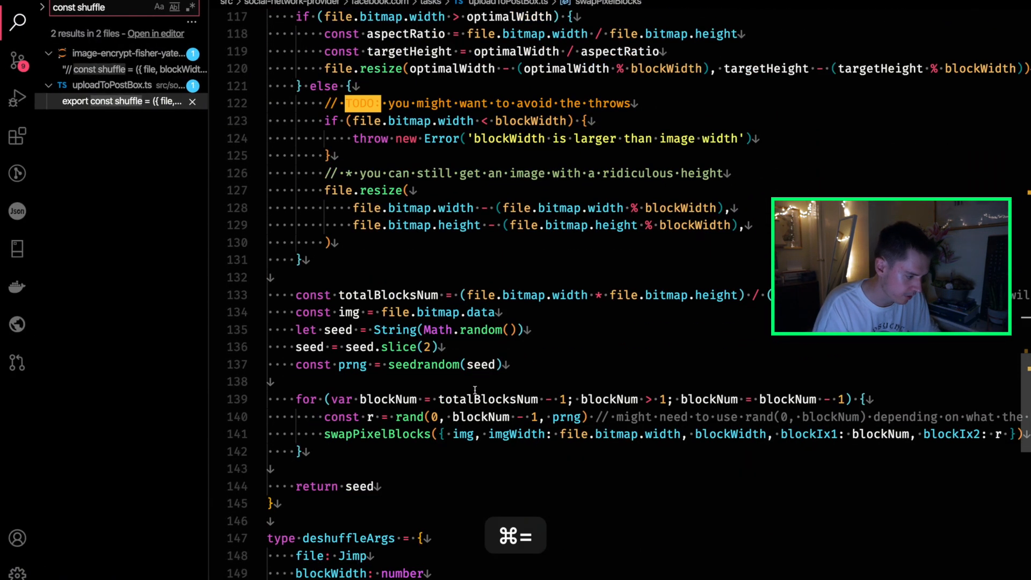
pyautogui.scroll(3)
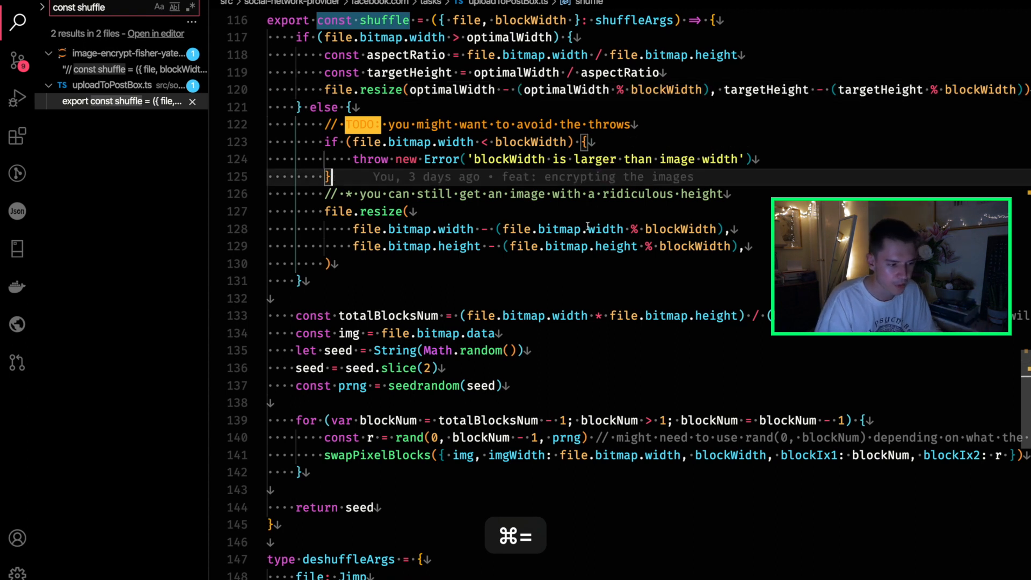
pyautogui.scroll(-3)
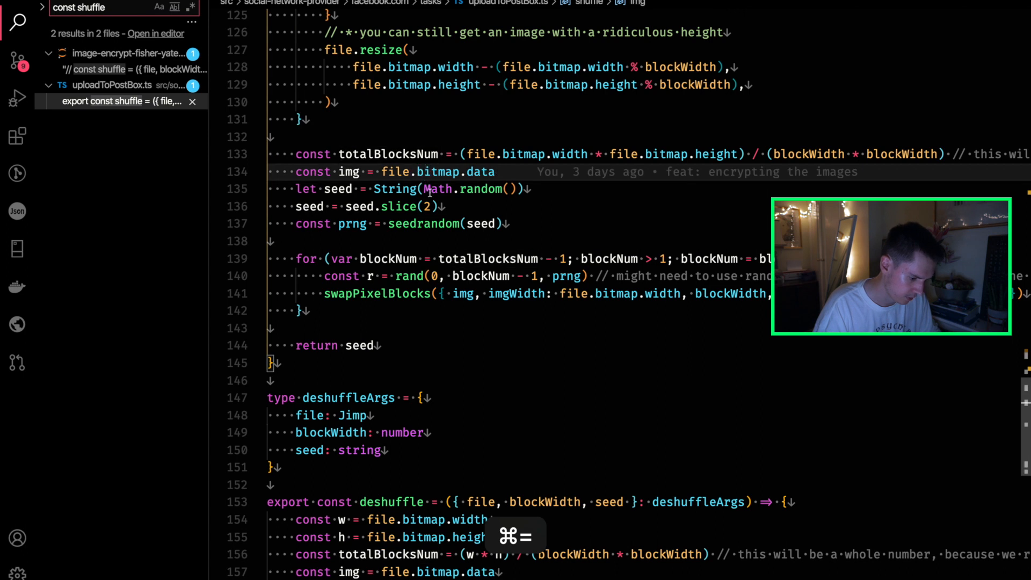
pyautogui.doubleClick(388, 153)
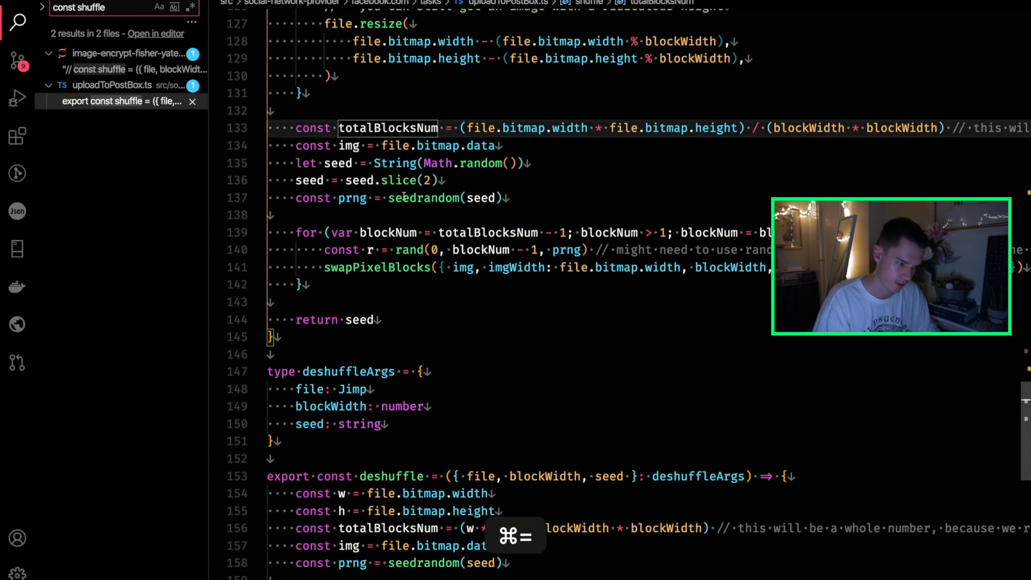
# - Scroll through the shuffle and deshuffle functions in uploadToPostBox.ts
pyautogui.scroll(-3)
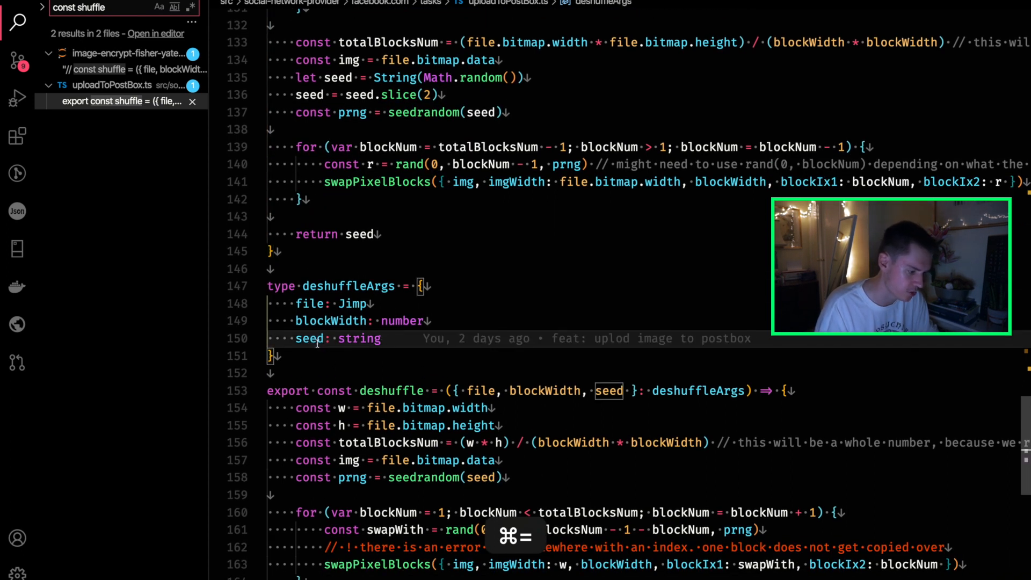
pyautogui.moveTo(405, 130)
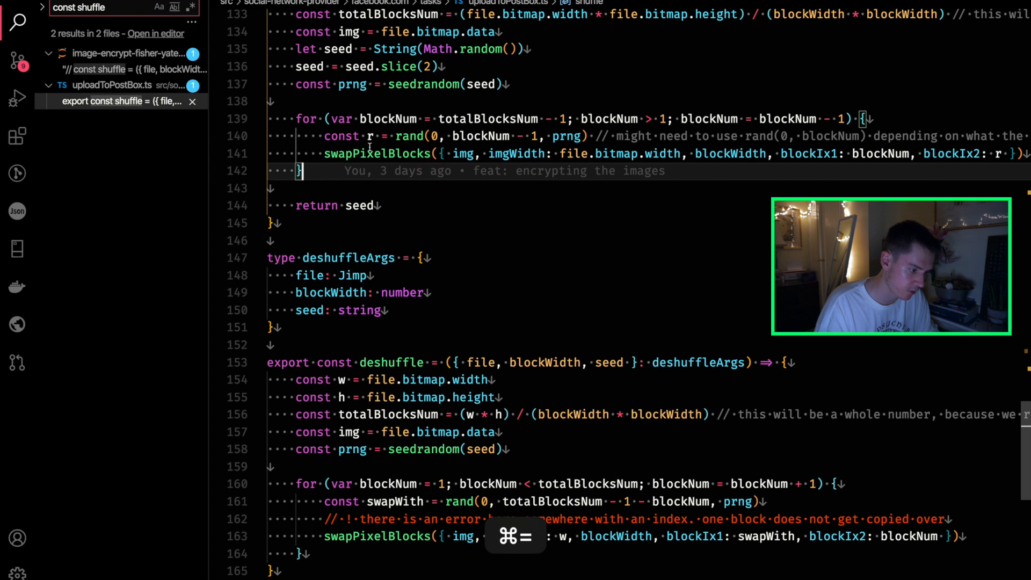
pyautogui.scroll(3)
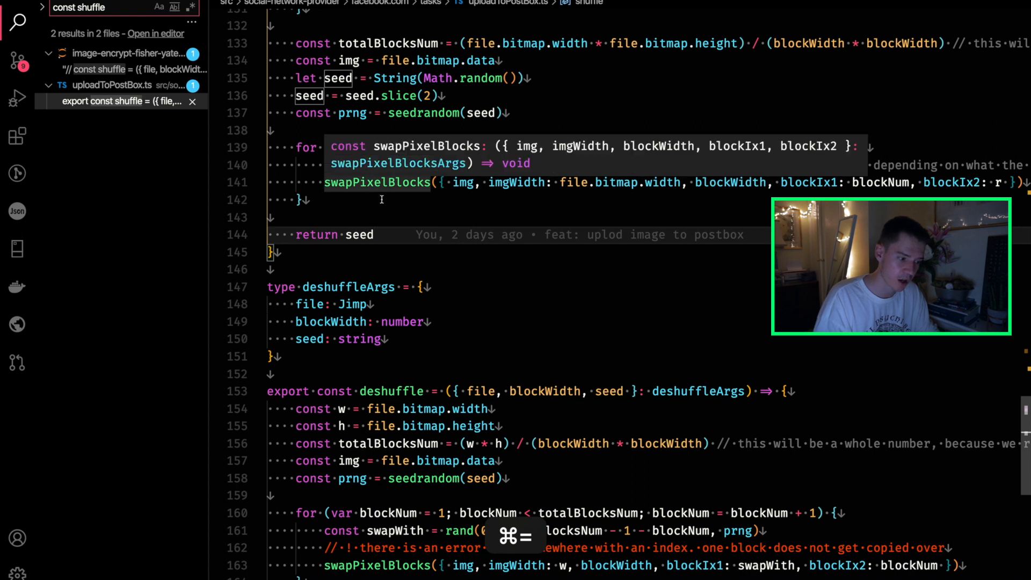
pyautogui.scroll(3)
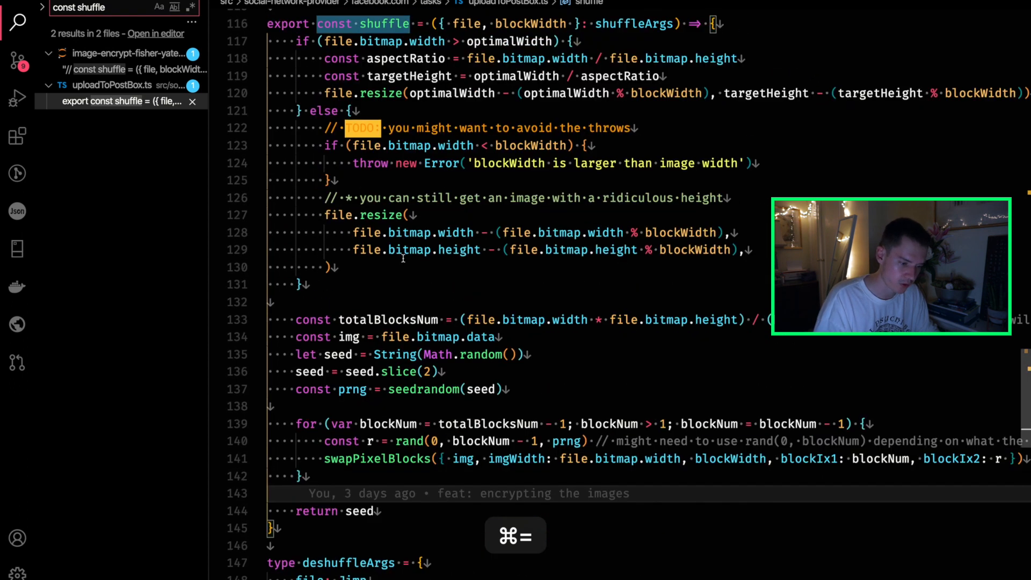
pyautogui.scroll(-3)
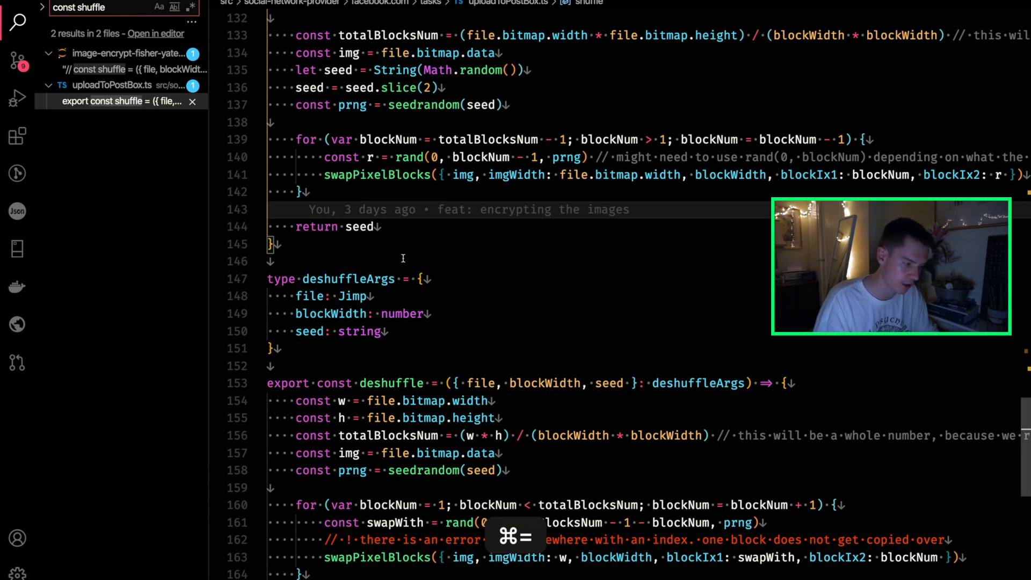
pyautogui.scroll(-3)
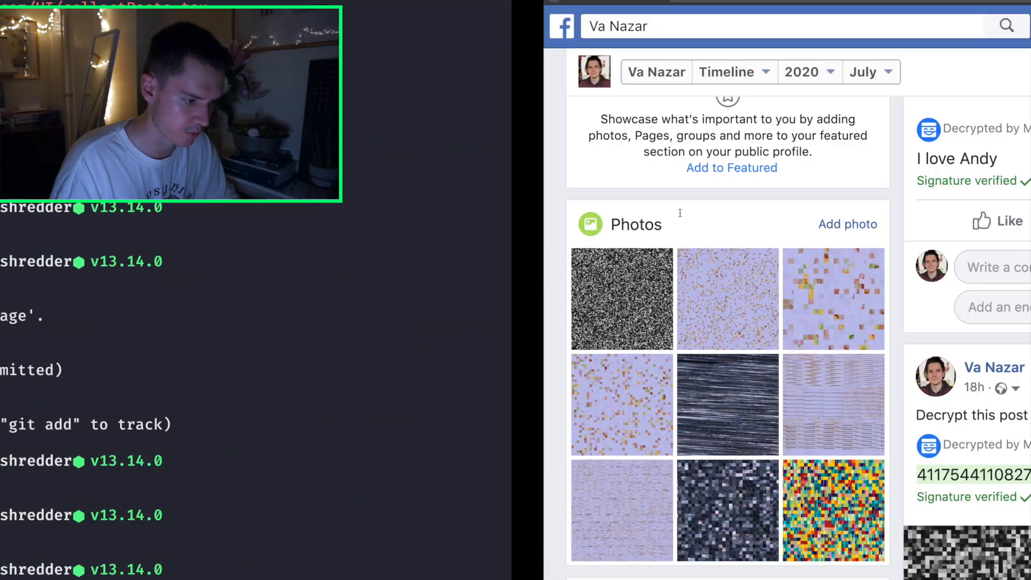
# - Start a Maskbook encrypted post shared with Everyone and Image Encrypt turned on
pyautogui.scroll(3)
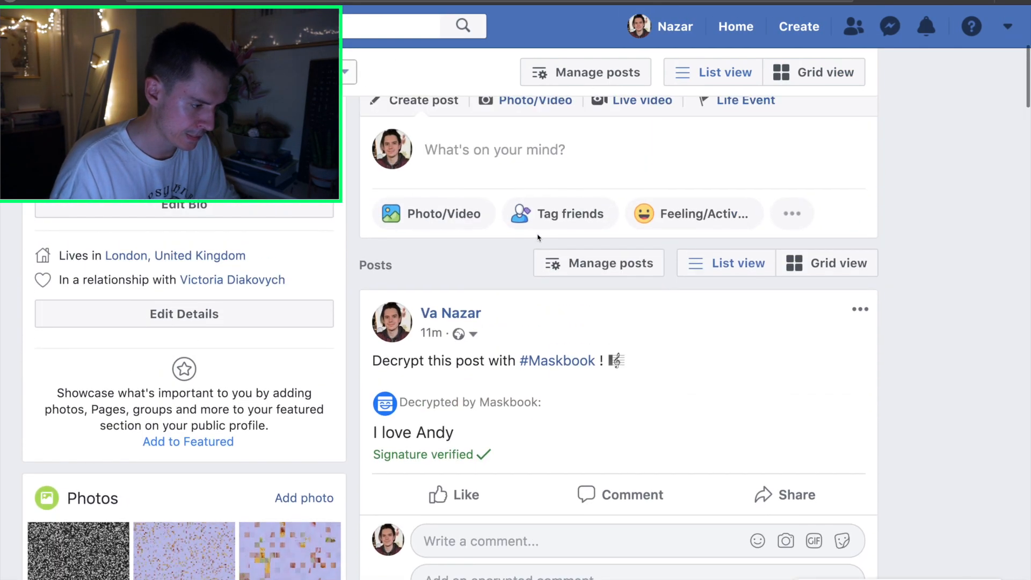
pyautogui.click(493, 149)
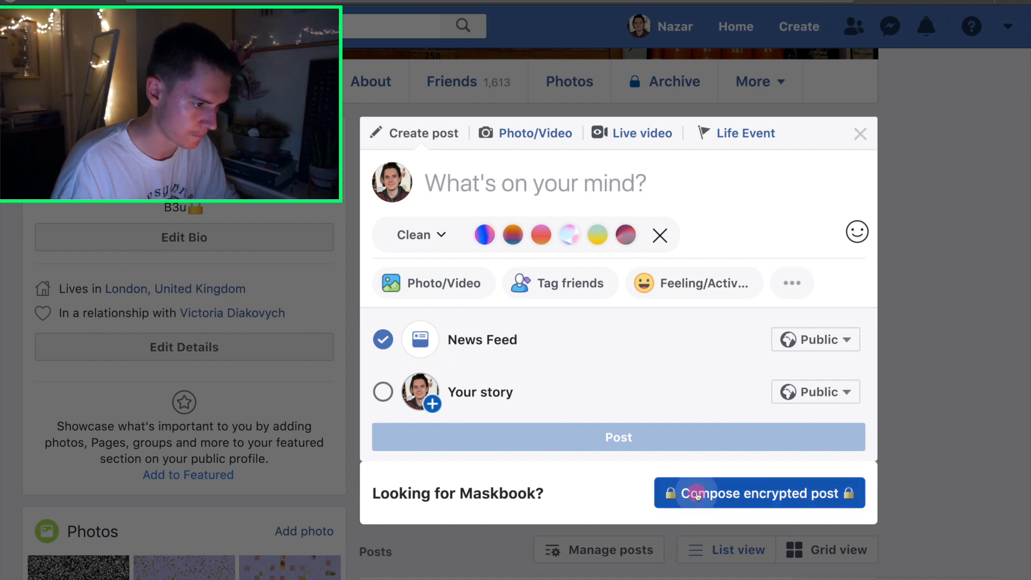
pyautogui.click(760, 493)
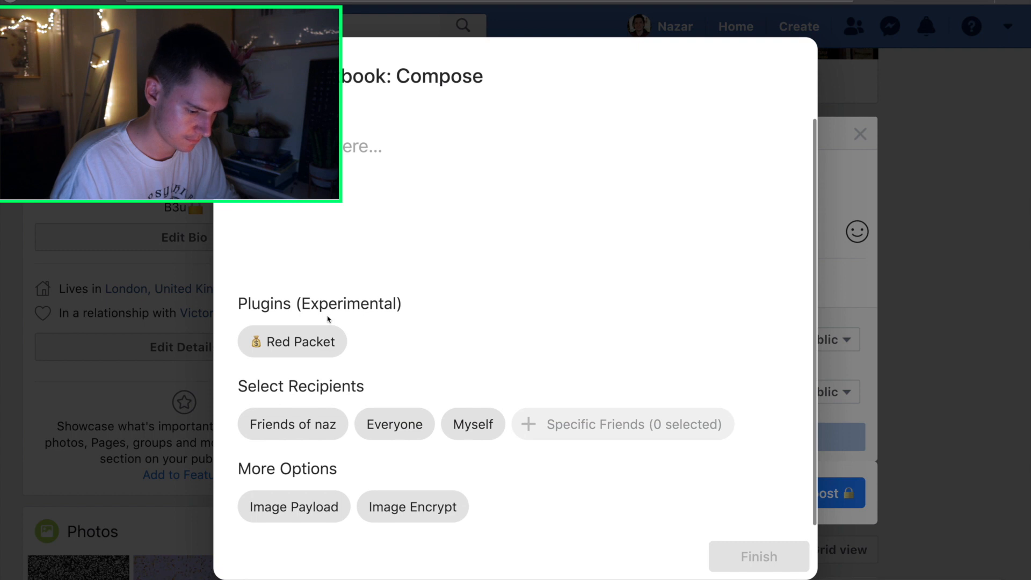
pyautogui.click(395, 424)
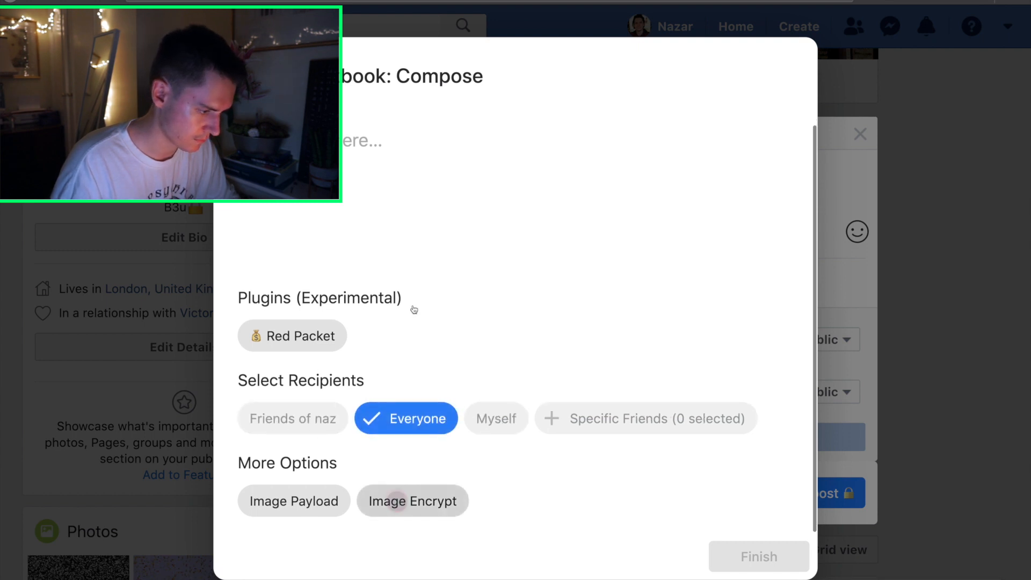
pyautogui.click(412, 501)
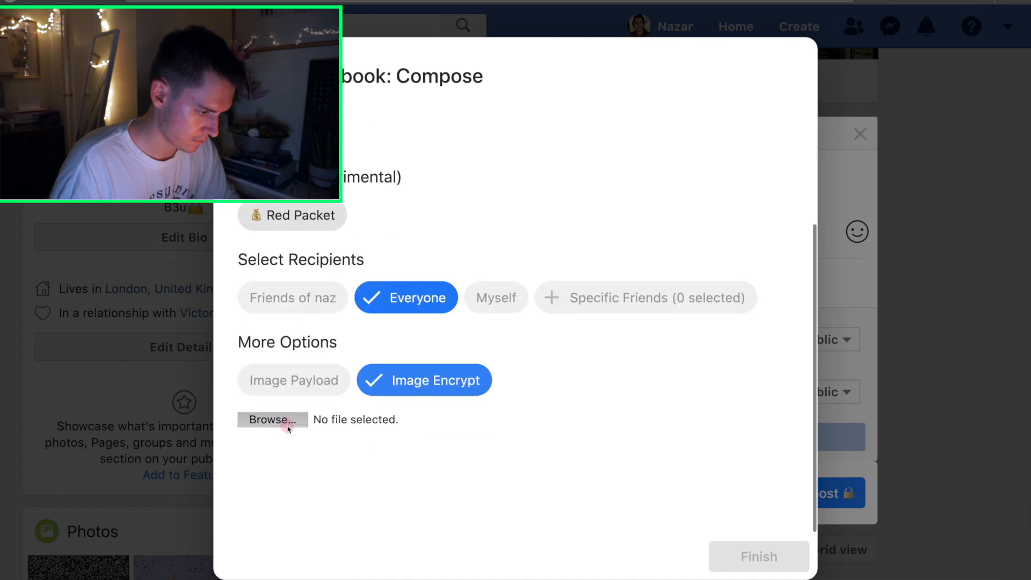
# - Browse for and choose colours.jpeg as the image to encrypt
pyautogui.click(272, 420)
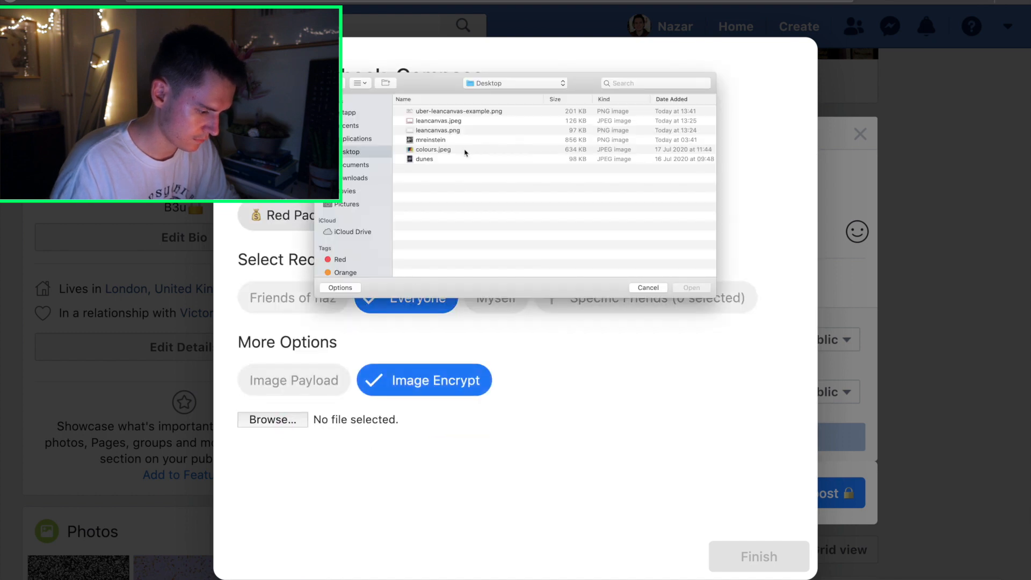
pyautogui.click(433, 149)
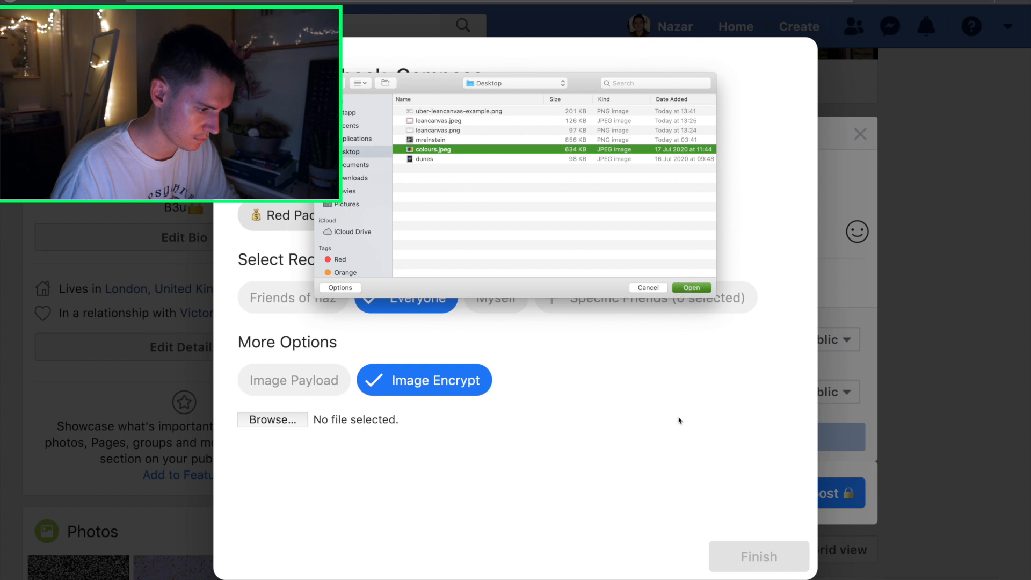
pyautogui.click(691, 288)
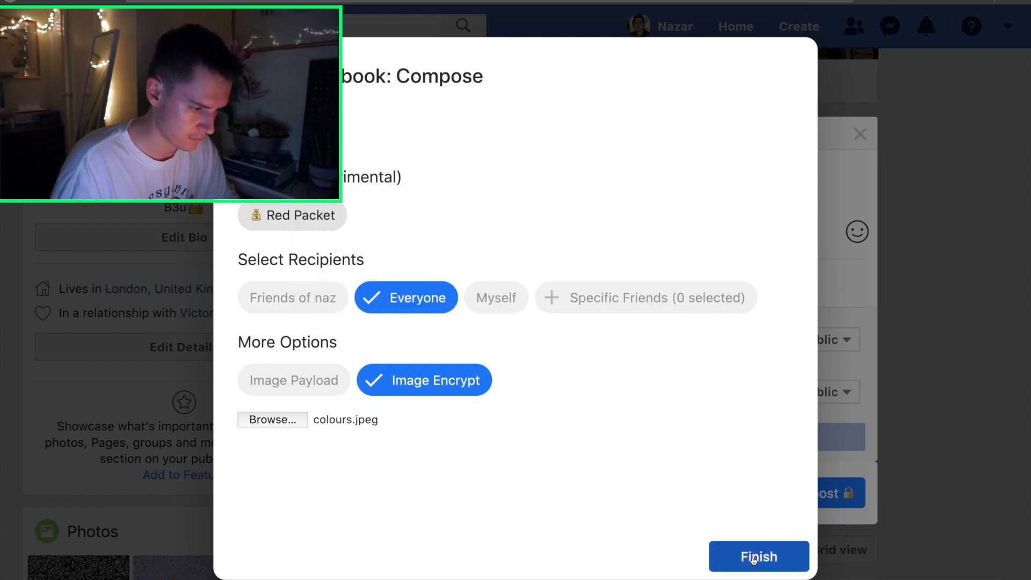
# - Finish and publish the post, then scroll to the new scrambled colours image decrypted with verified signature
pyautogui.click(757, 556)
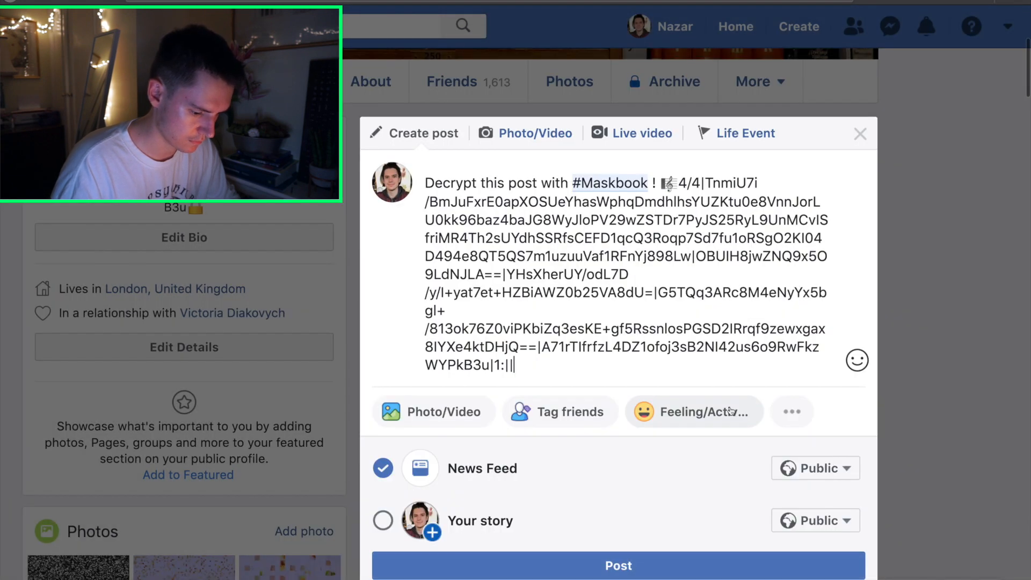
pyautogui.click(434, 411)
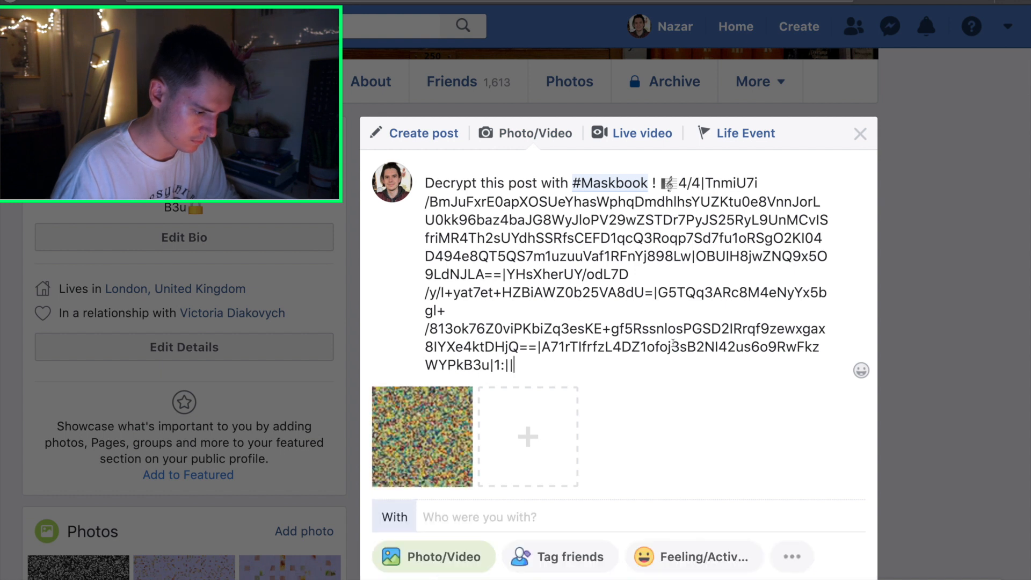
pyautogui.scroll(-3)
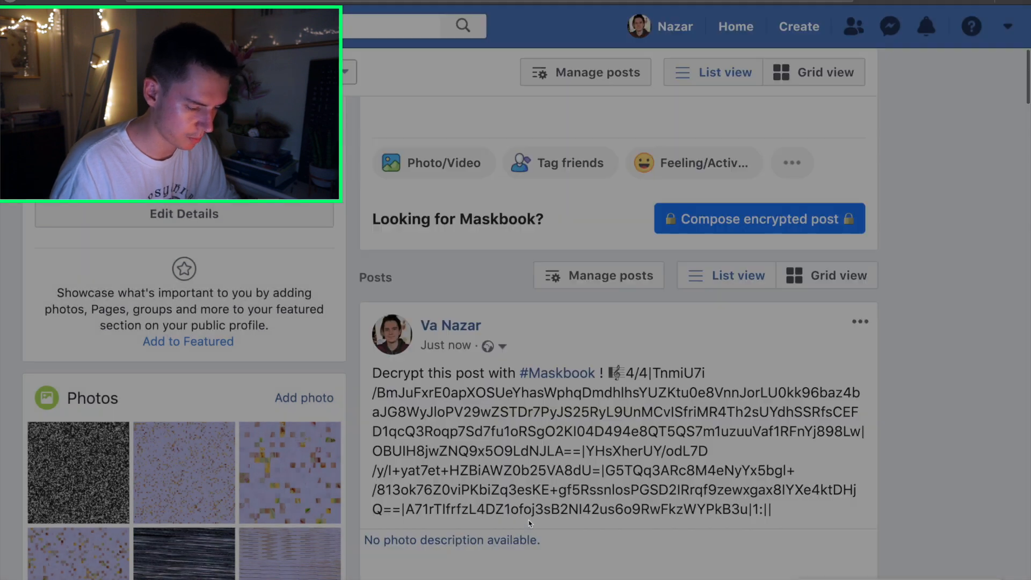
pyautogui.scroll(-3)
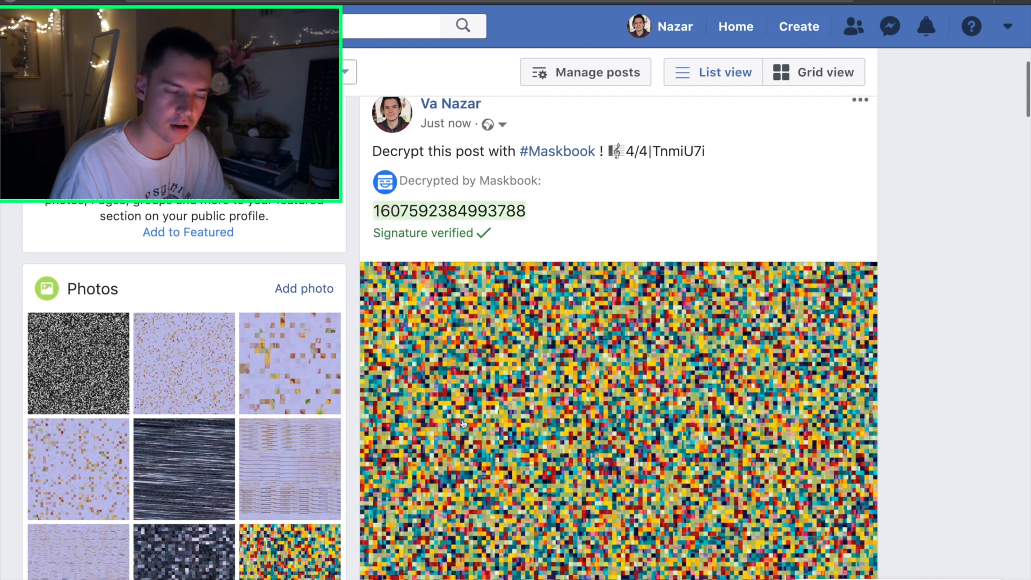
pyautogui.scroll(-3)
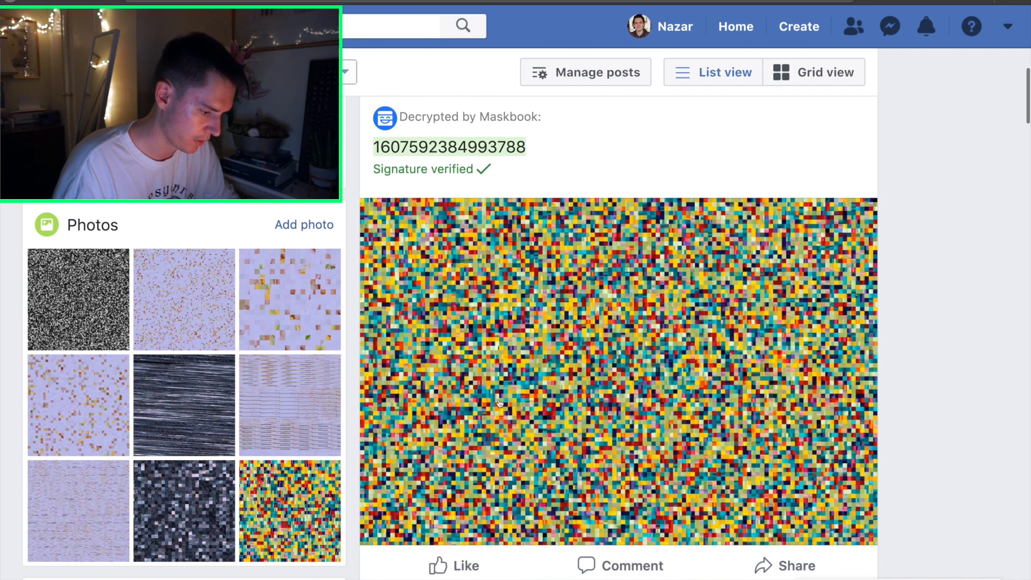